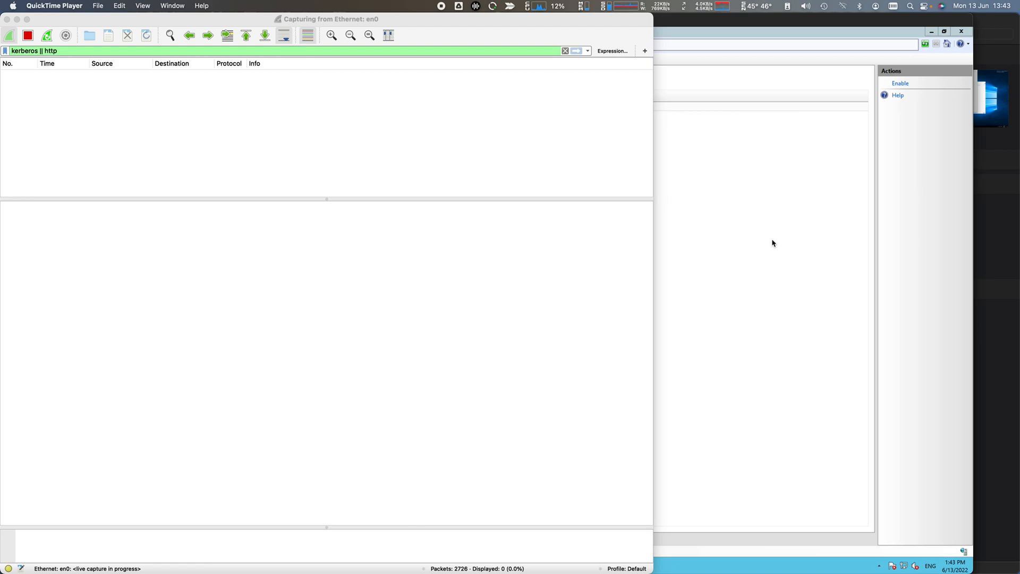
mouse_move(763, 242)
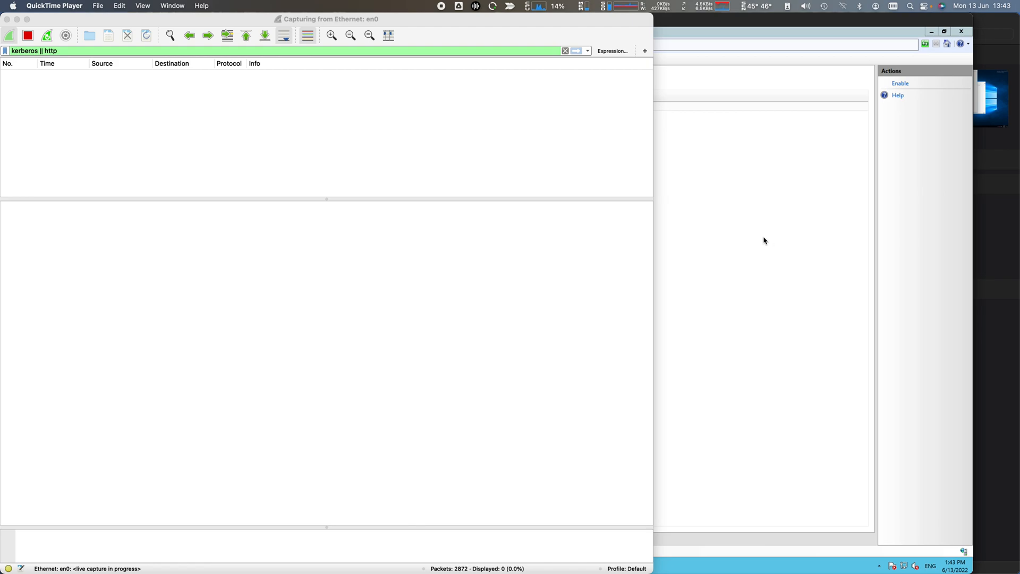
mouse_move(747, 234)
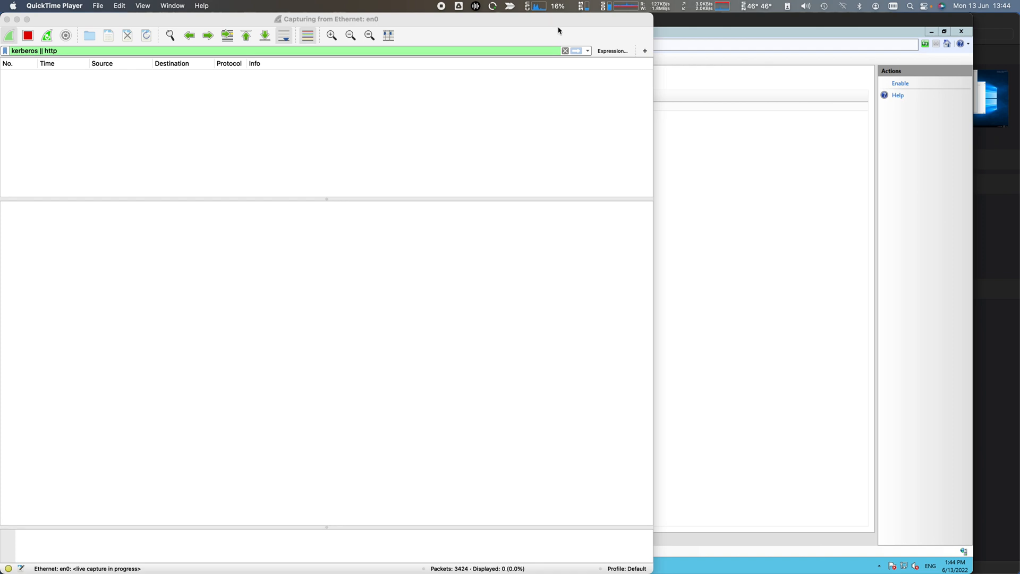
mouse_move(726, 160)
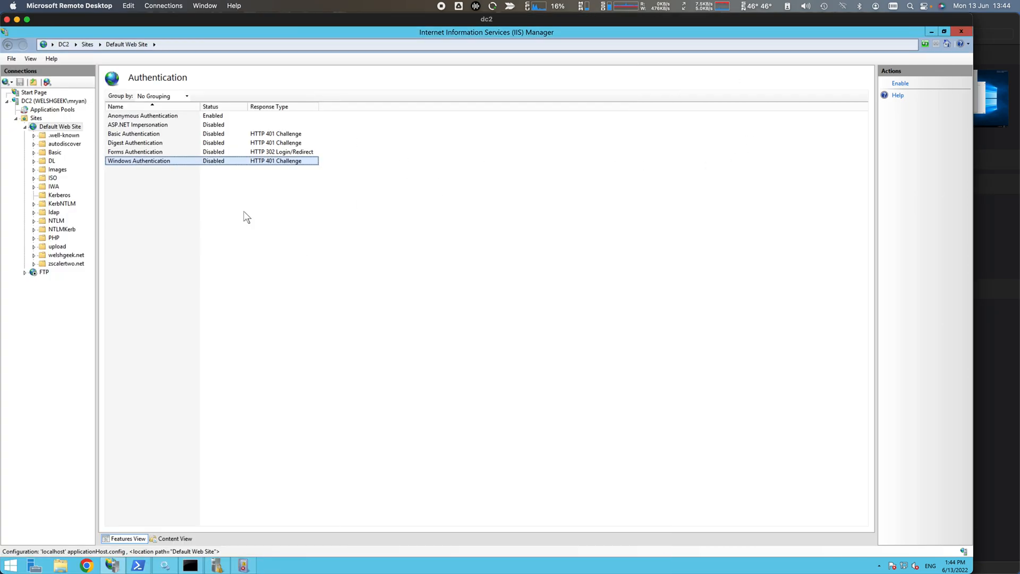
mouse_move(59, 194)
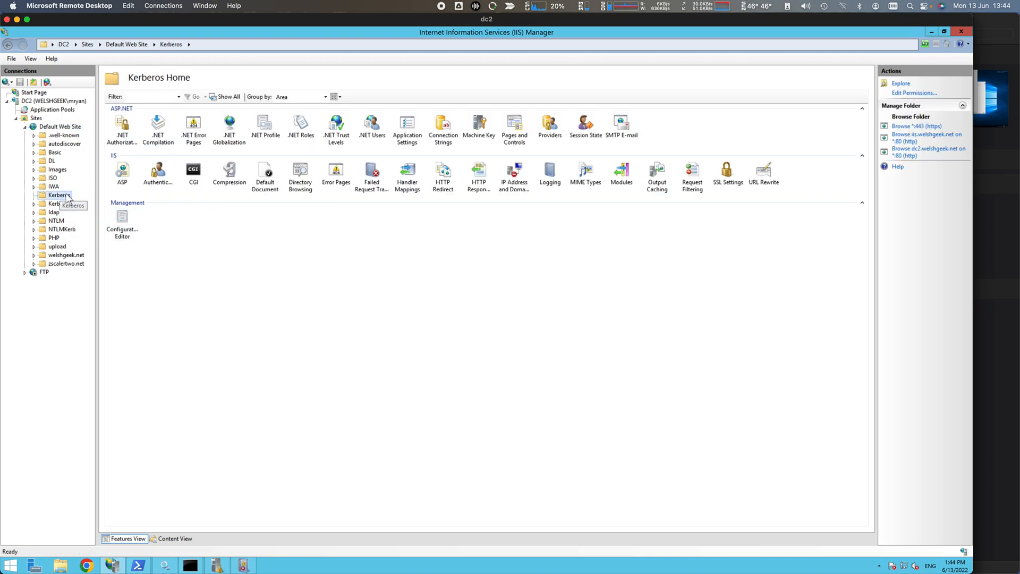
Browse the KerbNTLM, NTLM and NTLMKerb sites, then view Application Pools, leaving DefaultAppPool unchanged.
click(62, 204)
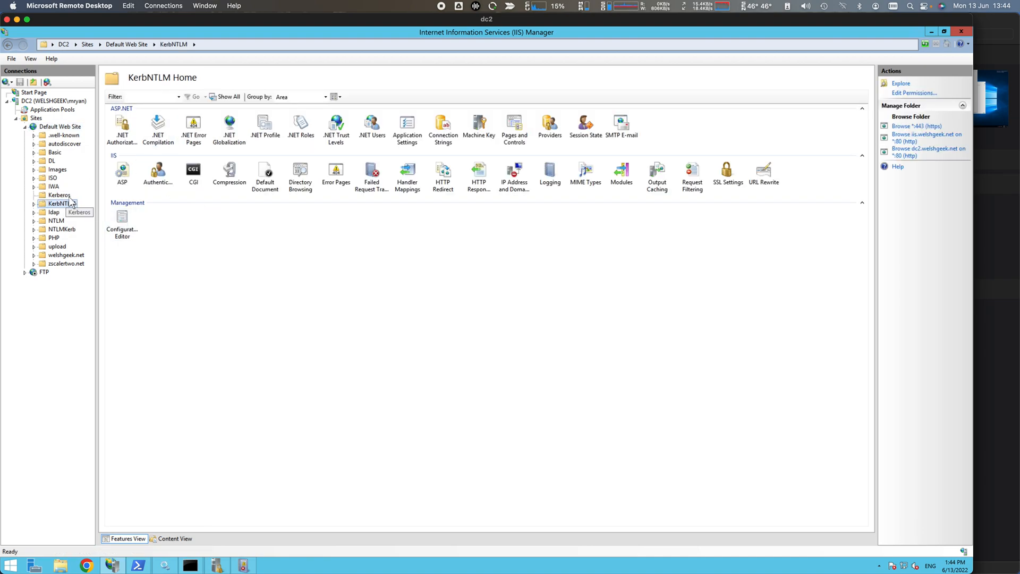
click(56, 221)
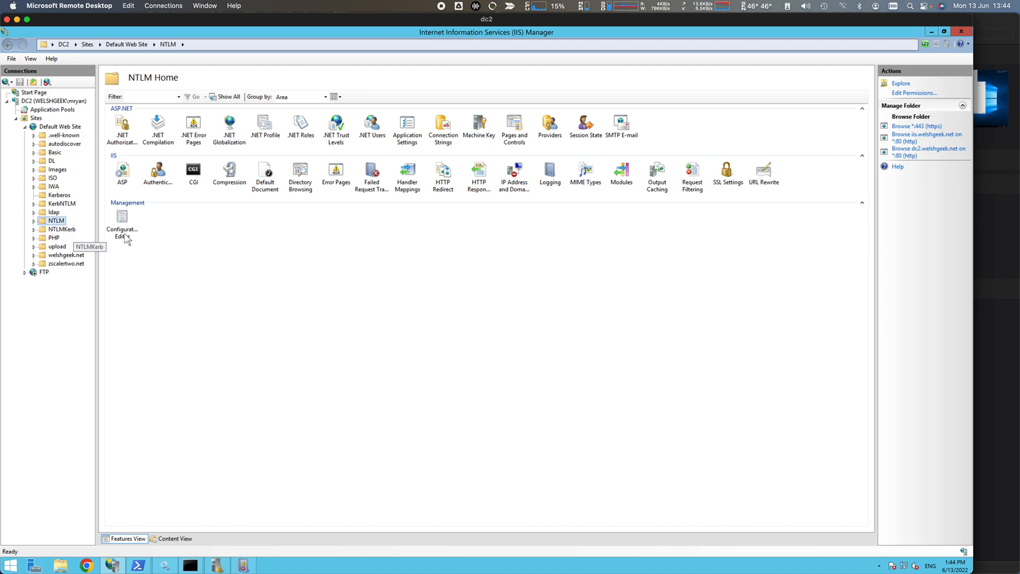
click(62, 230)
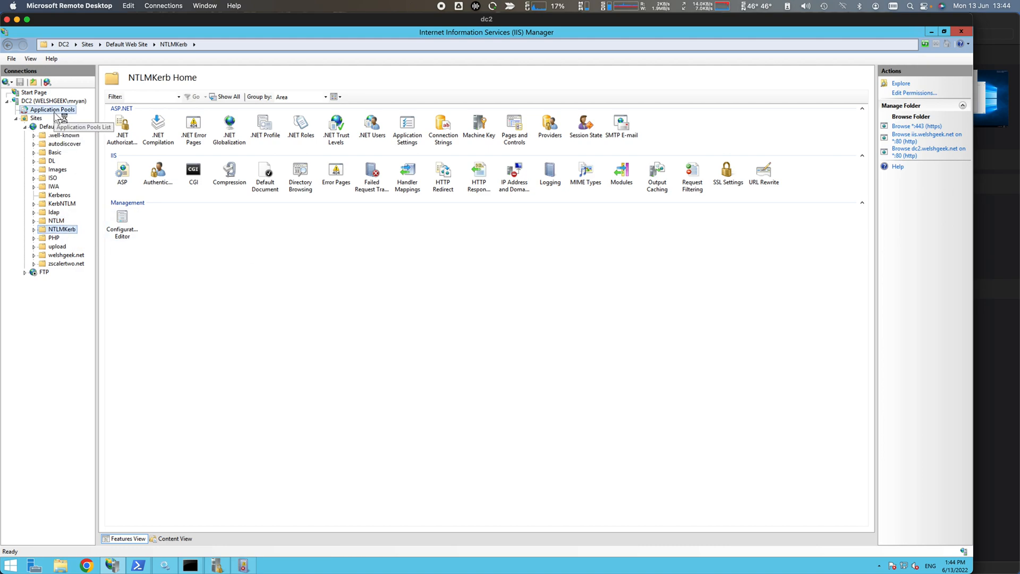
click(52, 110)
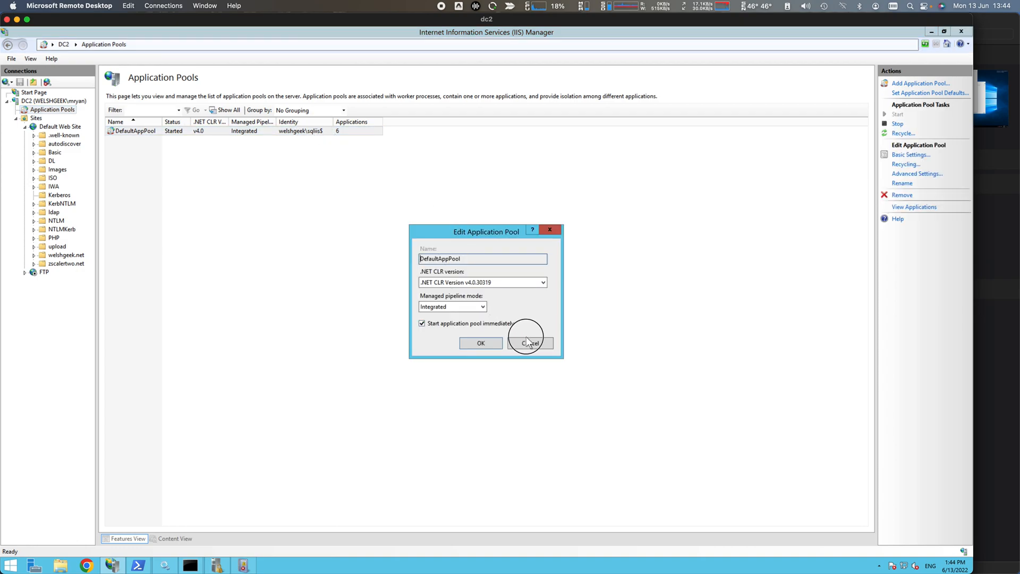
click(204, 7)
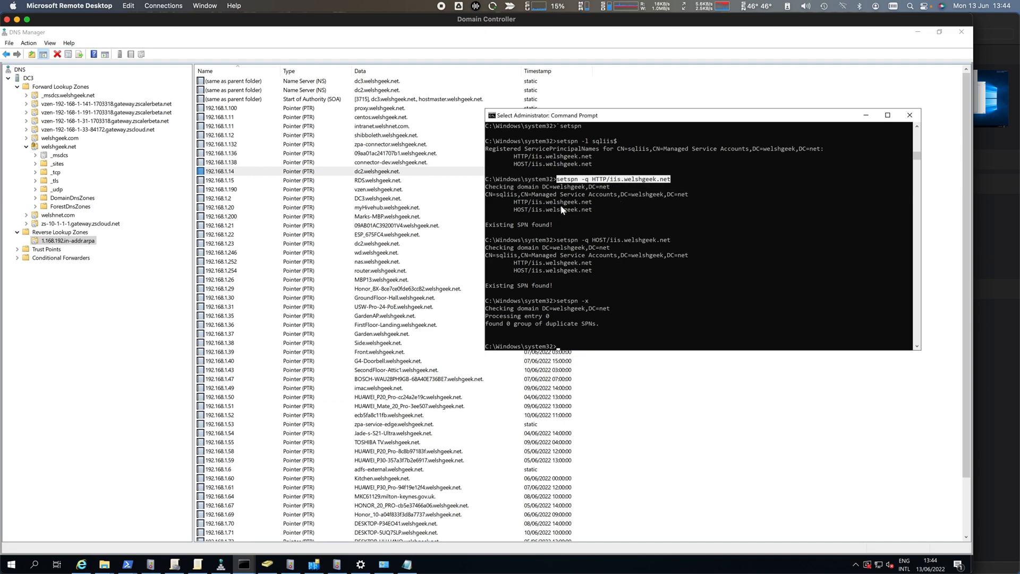
mouse_move(176, 276)
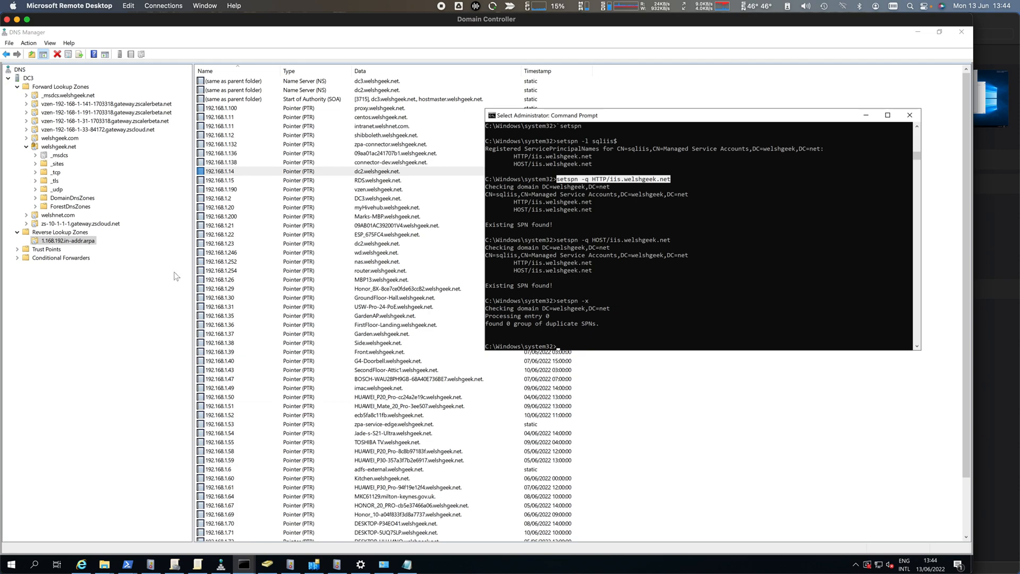
mouse_move(541, 279)
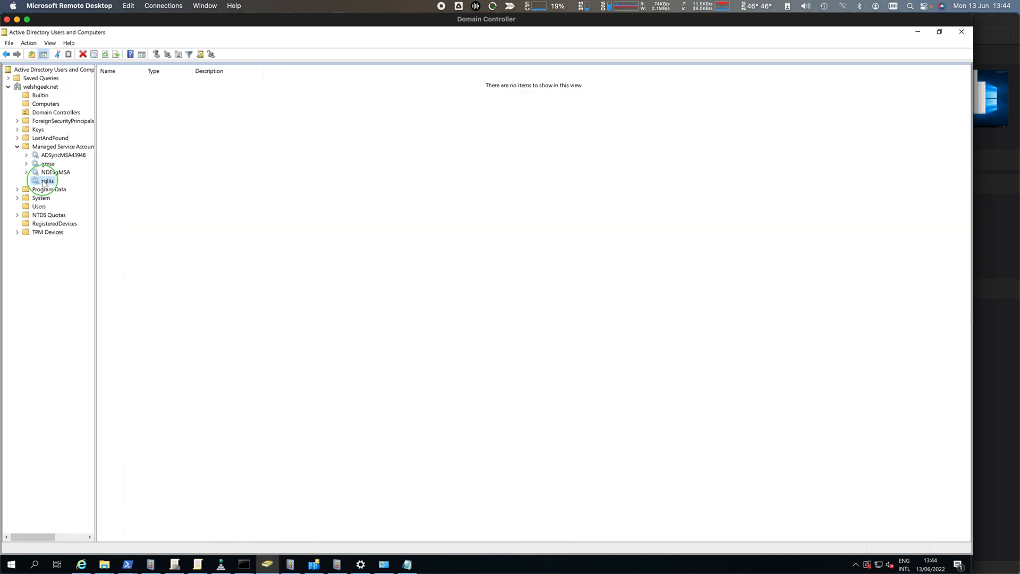
double_click(47, 181)
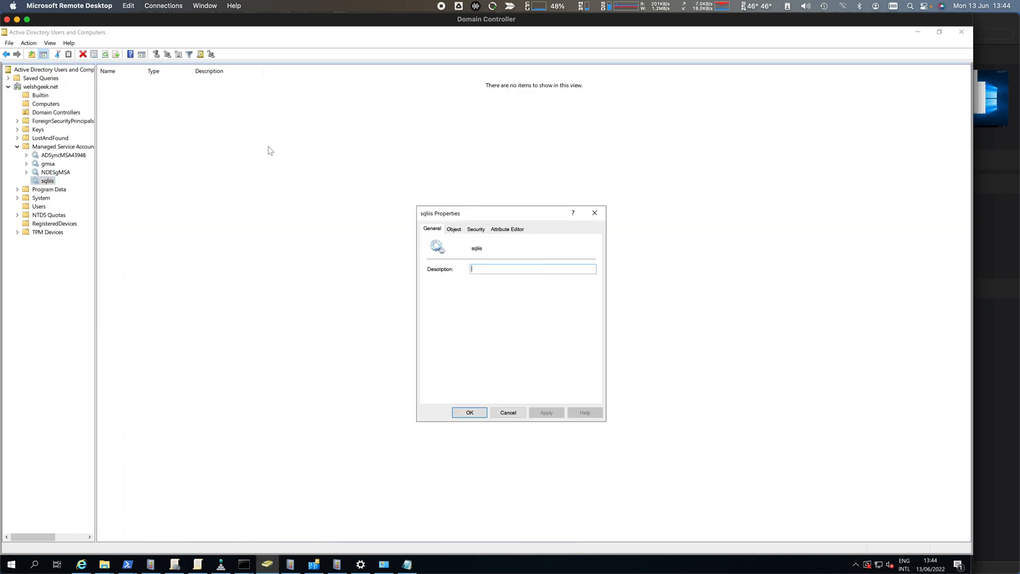
click(507, 229)
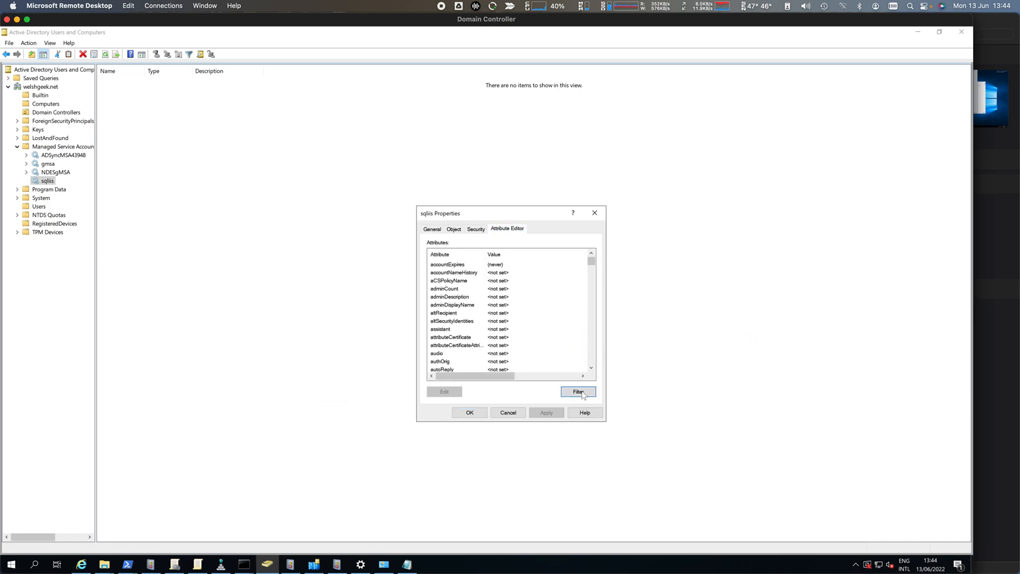
click(578, 391)
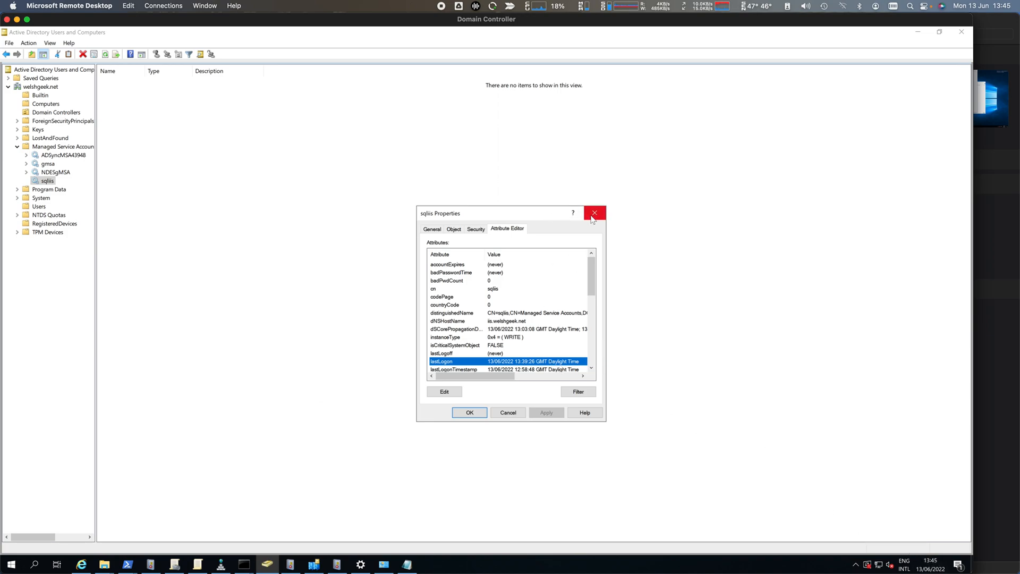
click(593, 212)
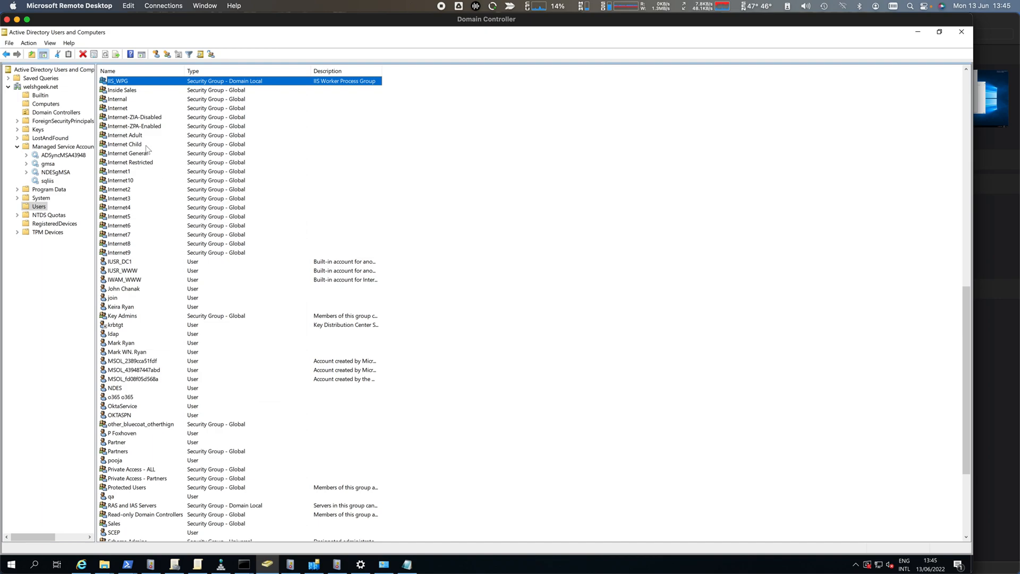
mouse_move(116, 319)
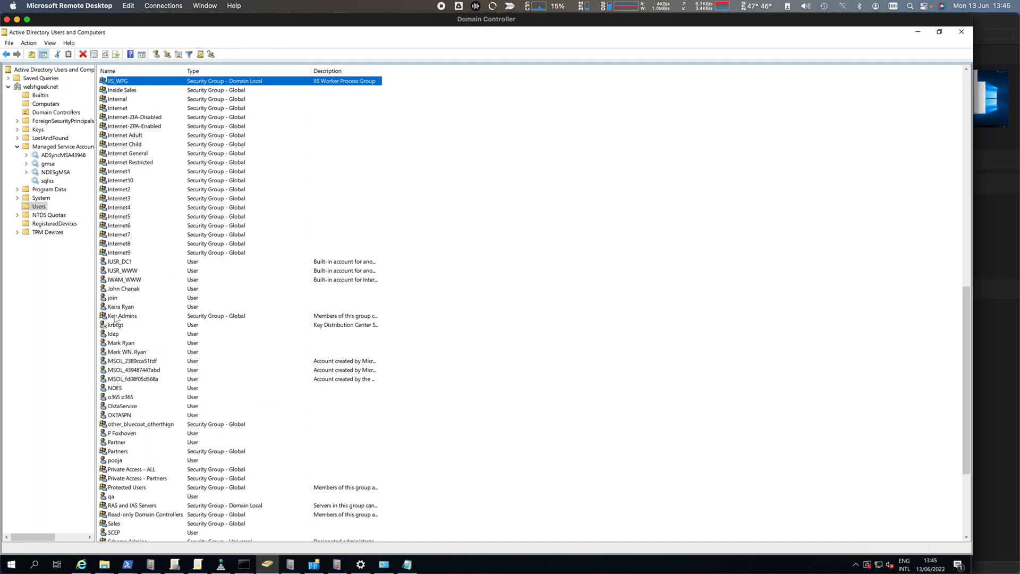
click(119, 216)
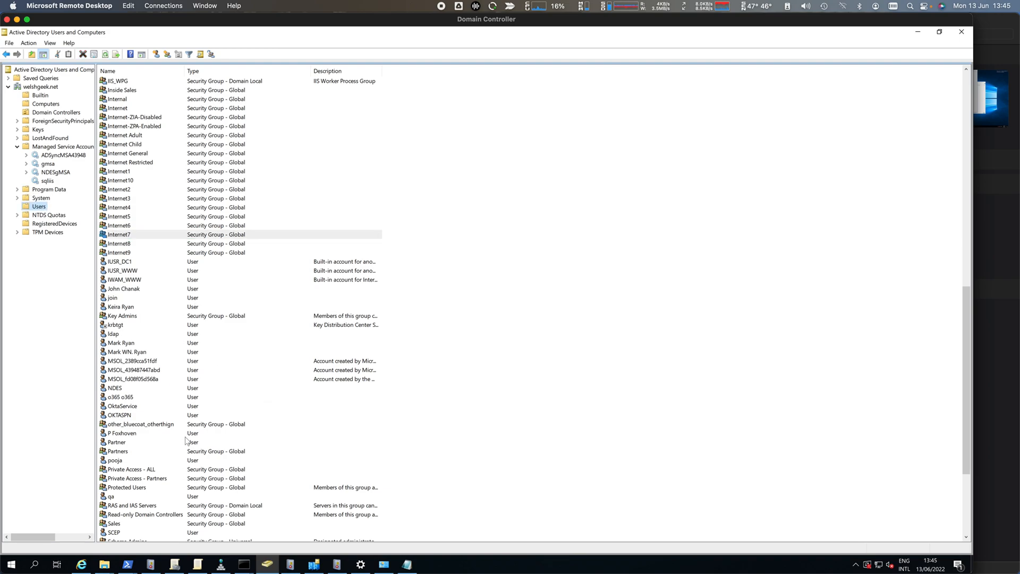
click(113, 497)
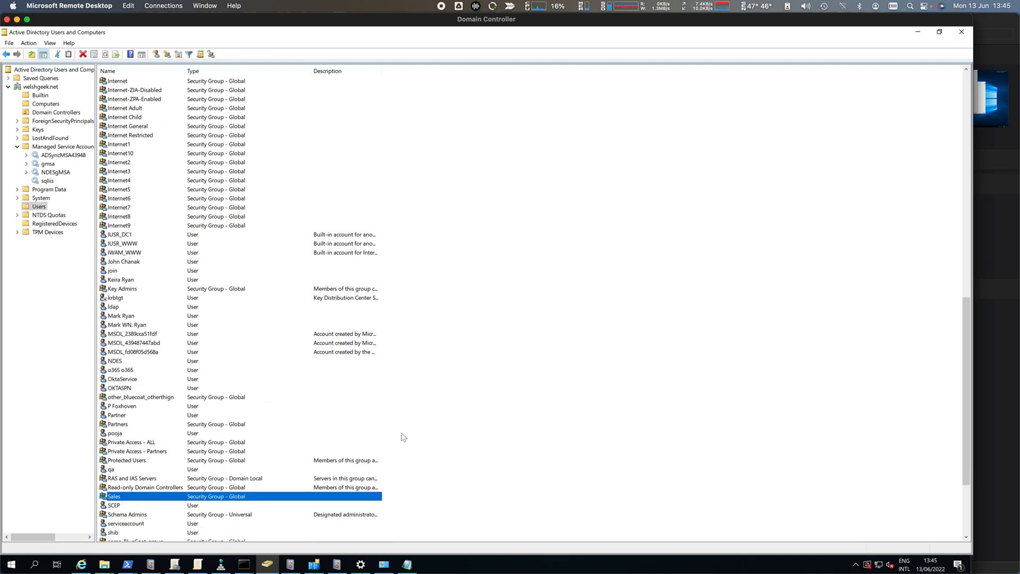
scroll(down, 3)
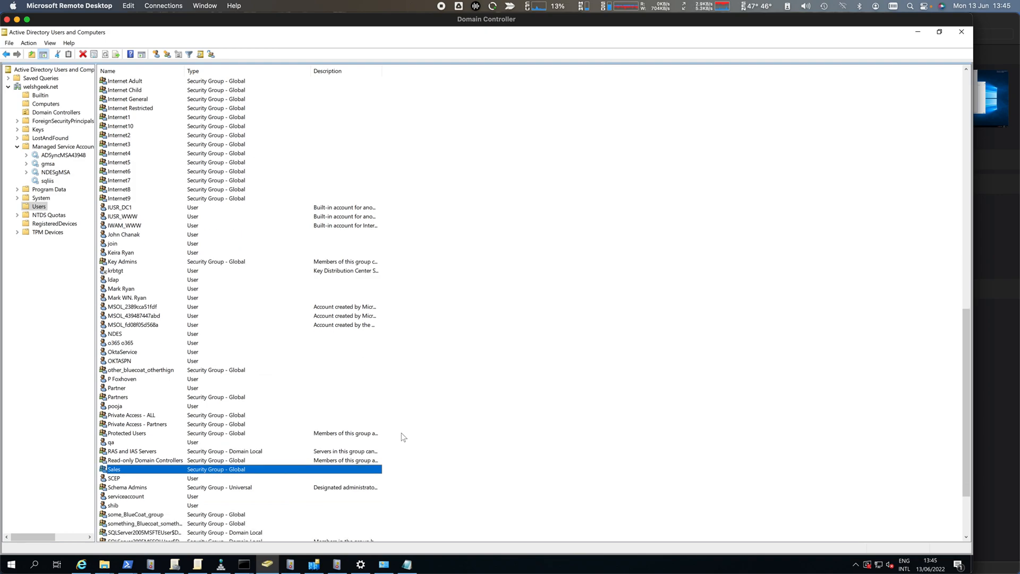
mouse_move(131, 226)
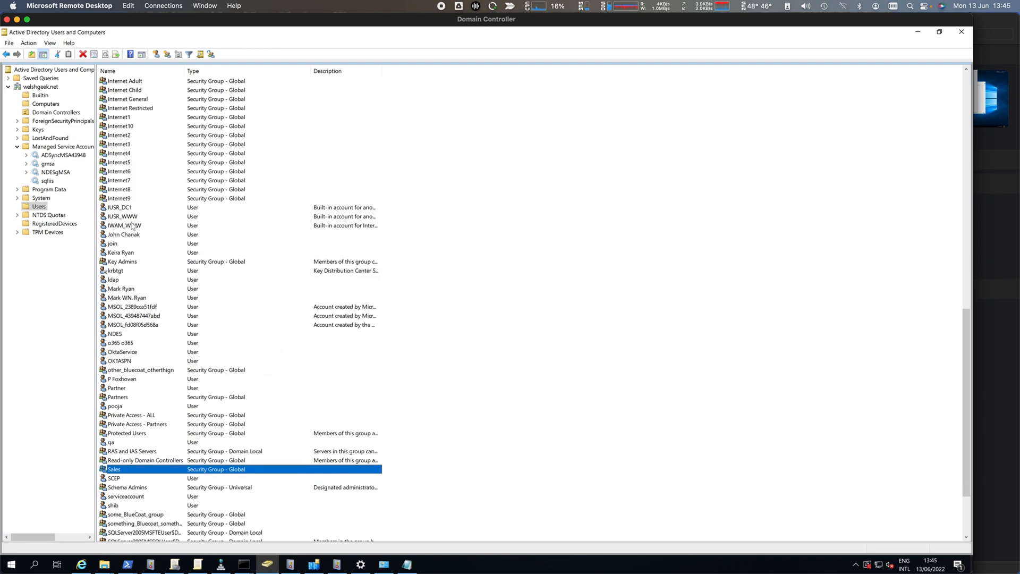
mouse_move(939, 159)
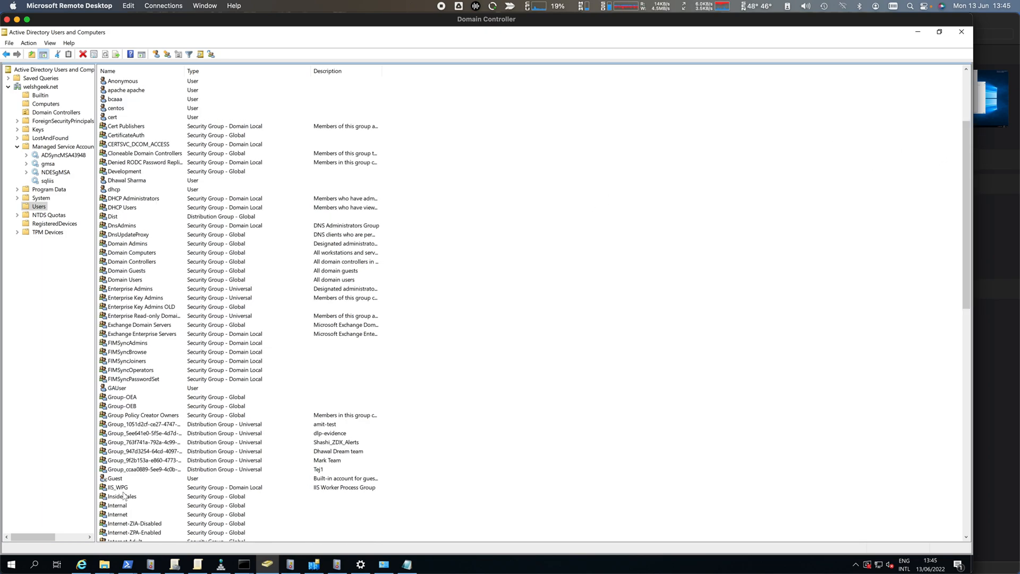
click(117, 487)
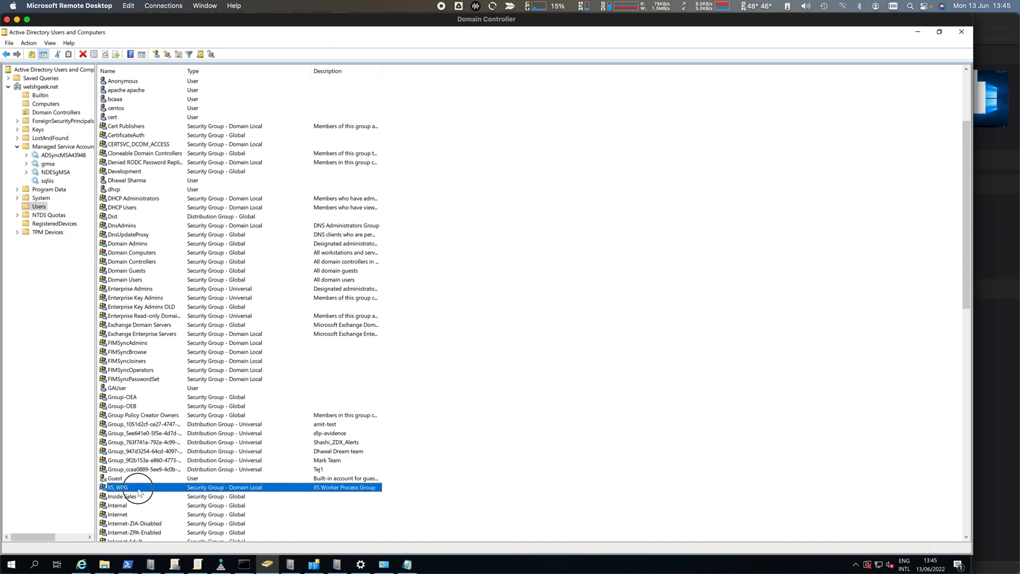
double_click(117, 486)
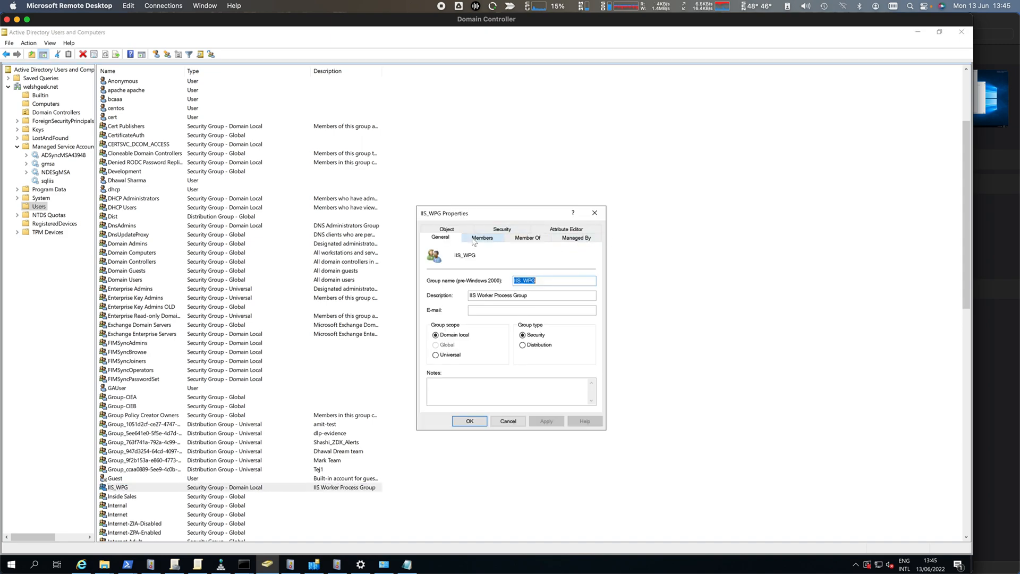
click(468, 420)
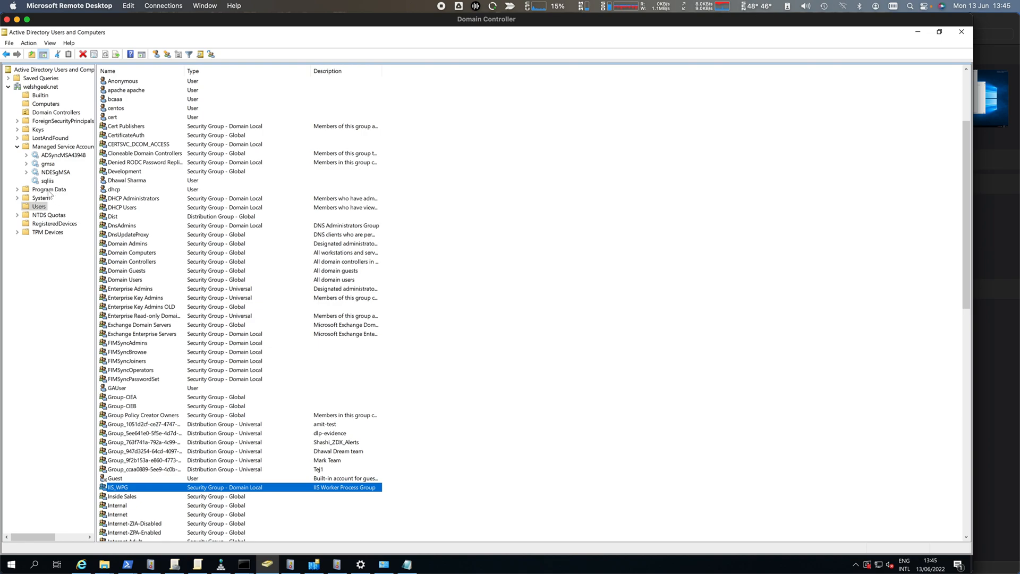
click(45, 180)
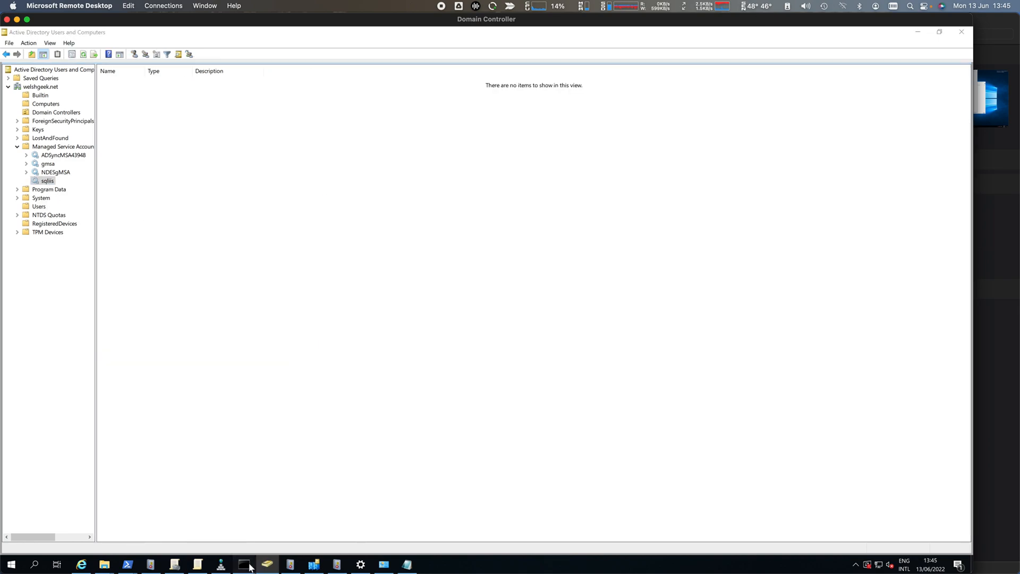
Run the sqliis gMSA commands in PowerShell, then list the Managed Service Accounts container.
click(242, 563)
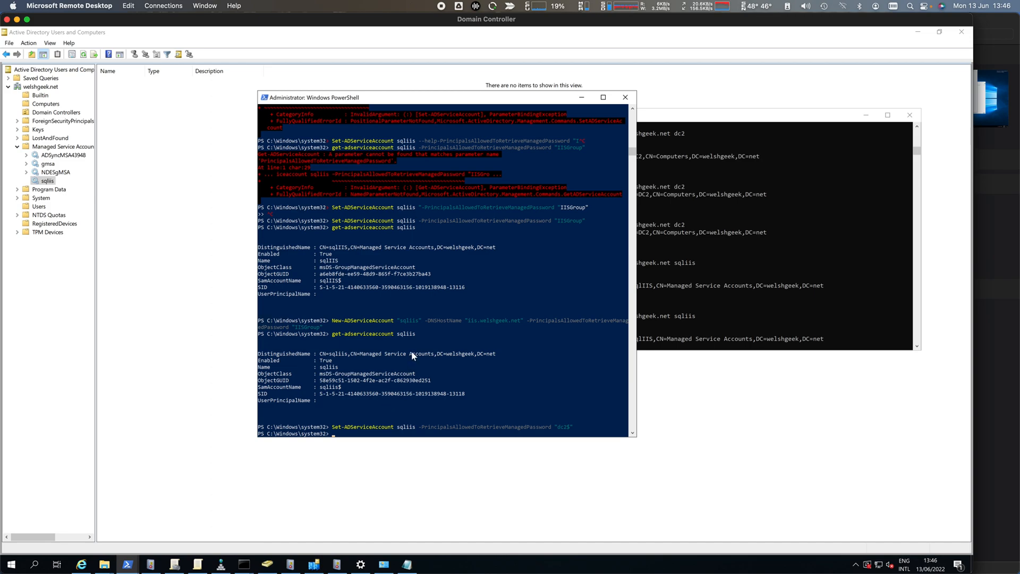
mouse_move(624, 323)
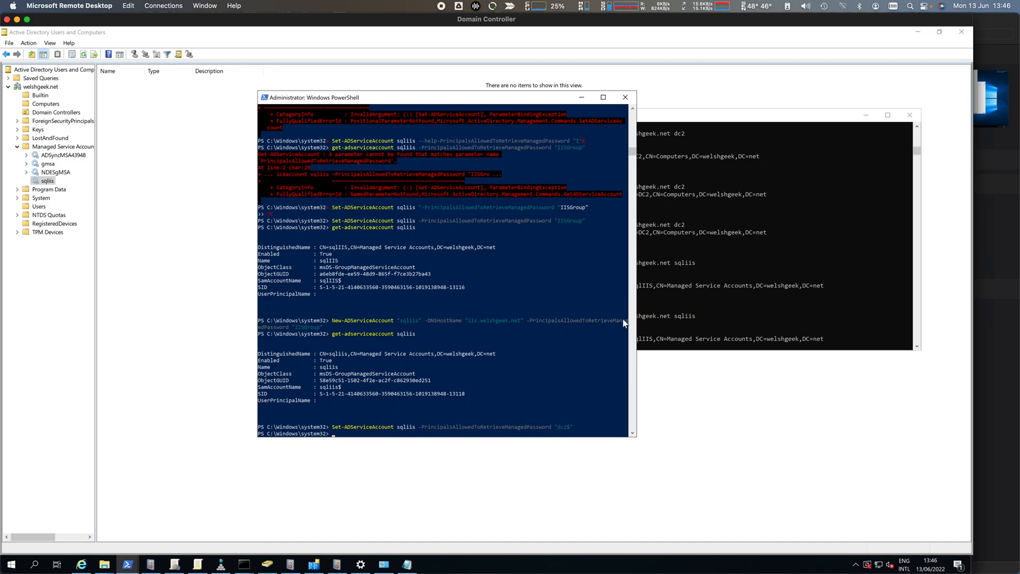
double_click(303, 326)
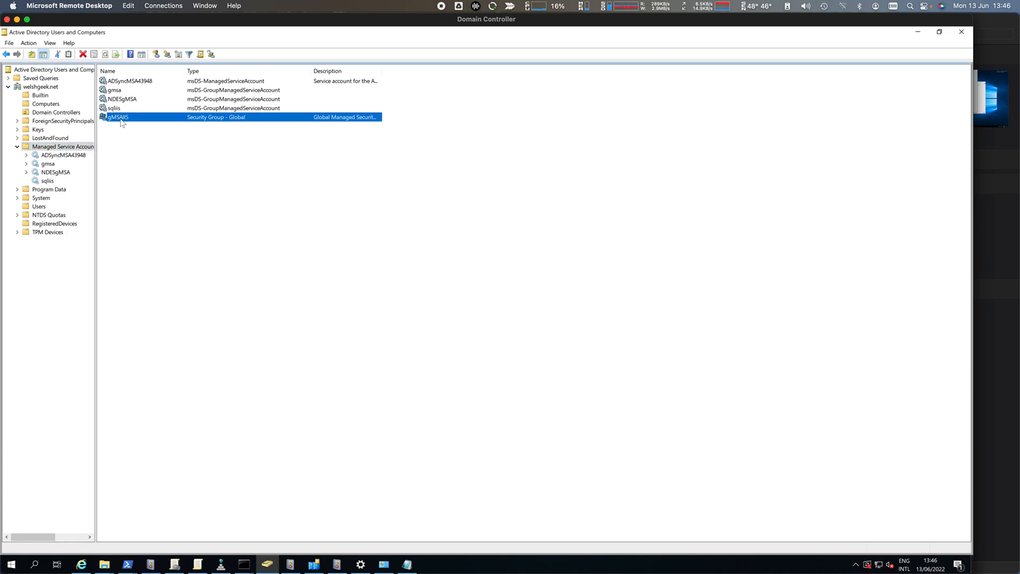
double_click(117, 117)
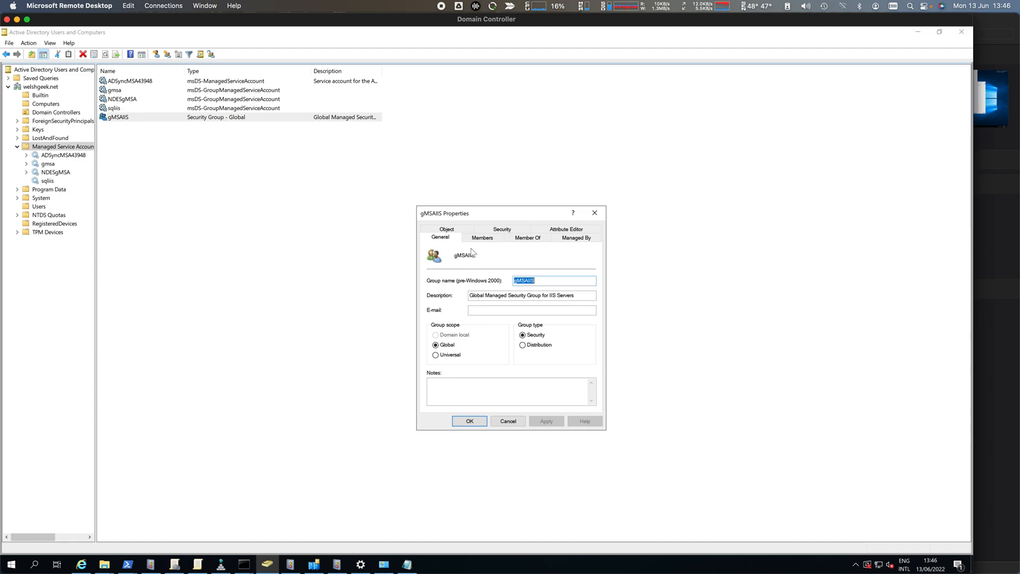
click(483, 237)
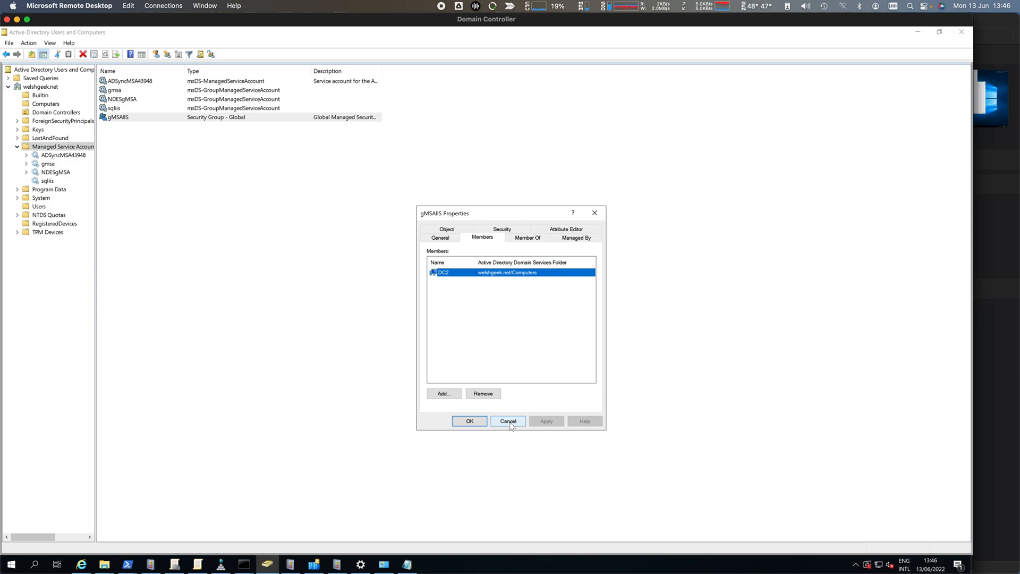
click(508, 421)
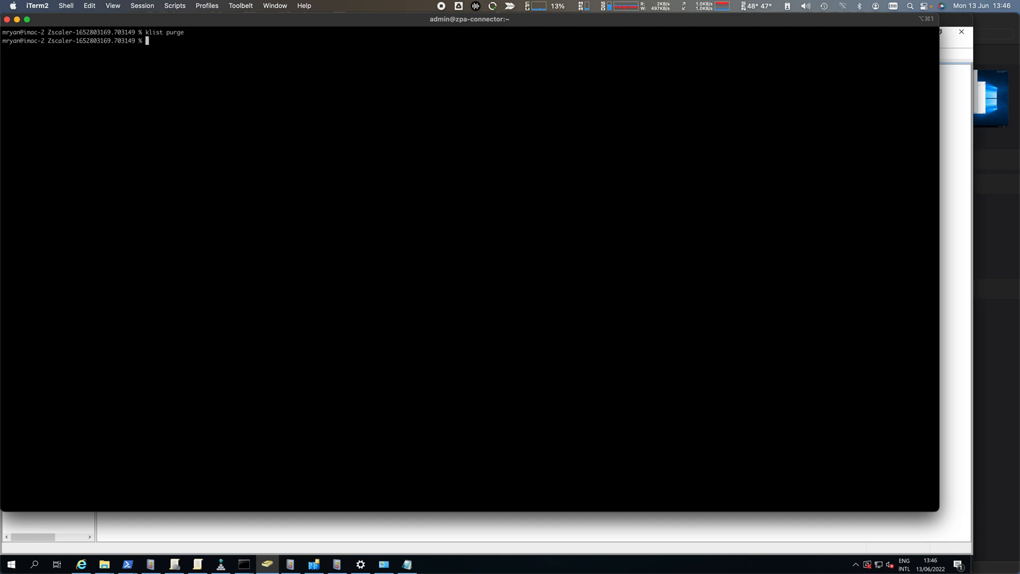
Check tickets with klist, curl dc2.welshgeek.net/kerberos/ with --negotiate and select the 401 response.
text(klist)
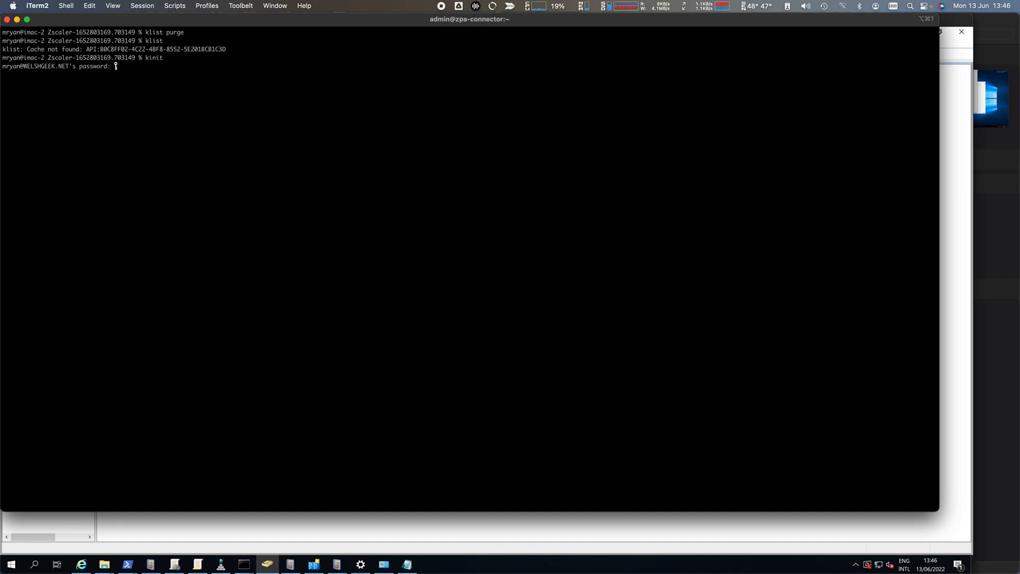
key(enter)
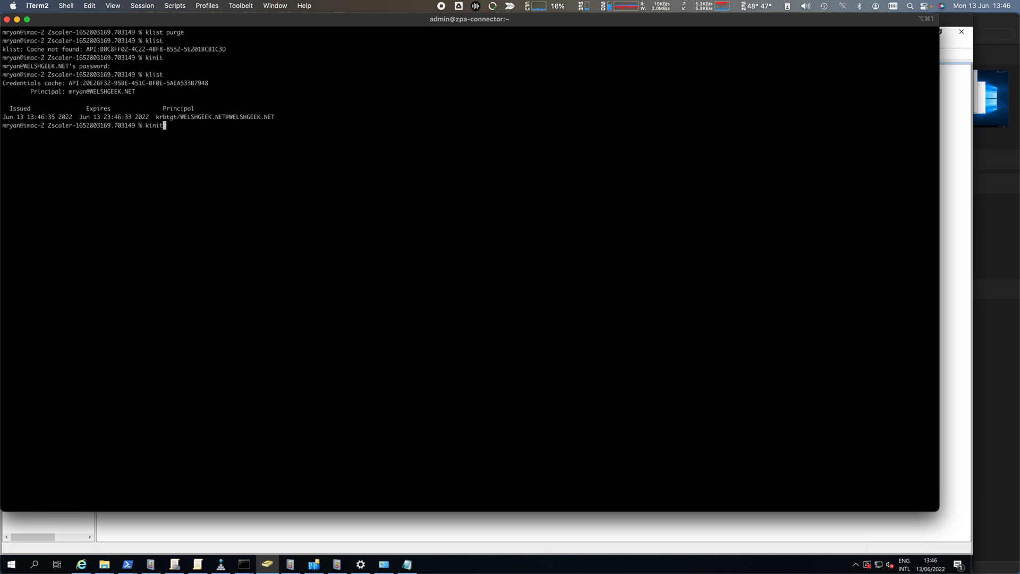
text(curl http://dc2.welshgeek.net/kerberos/ --negotiate -u: -vvv)
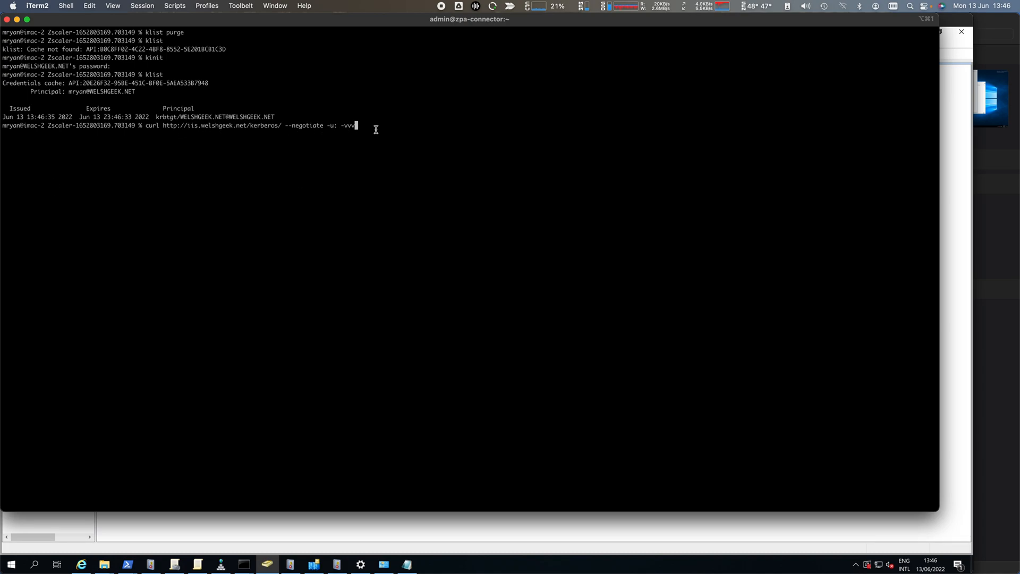
key(Return)
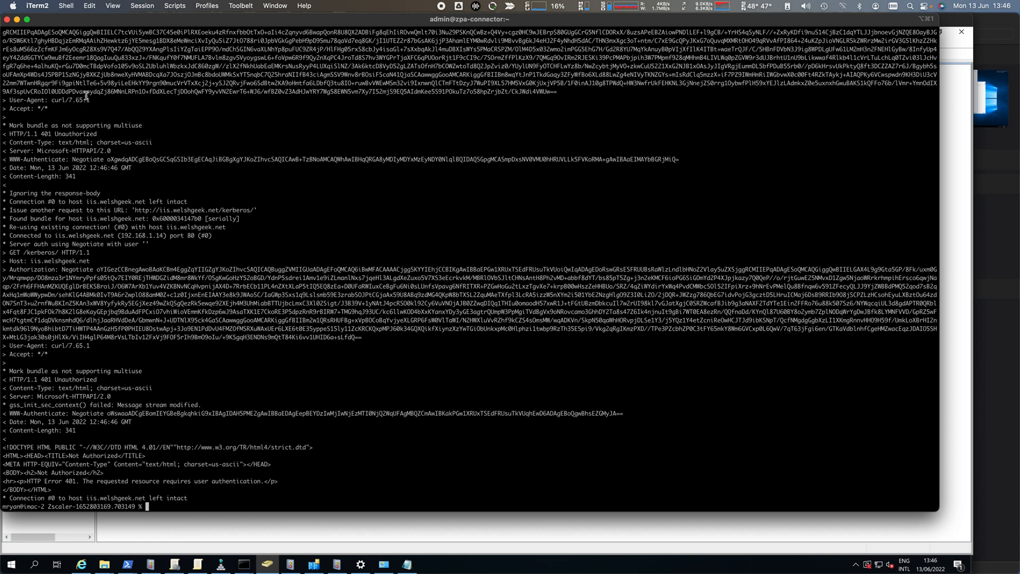
drag(33, 370, 247, 464)
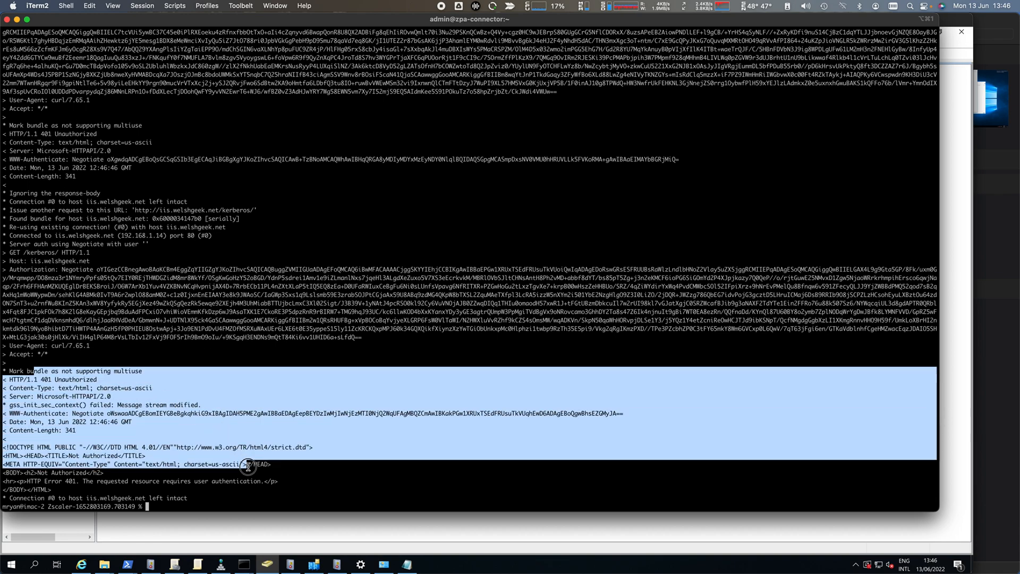
key(Cmd+Tab)
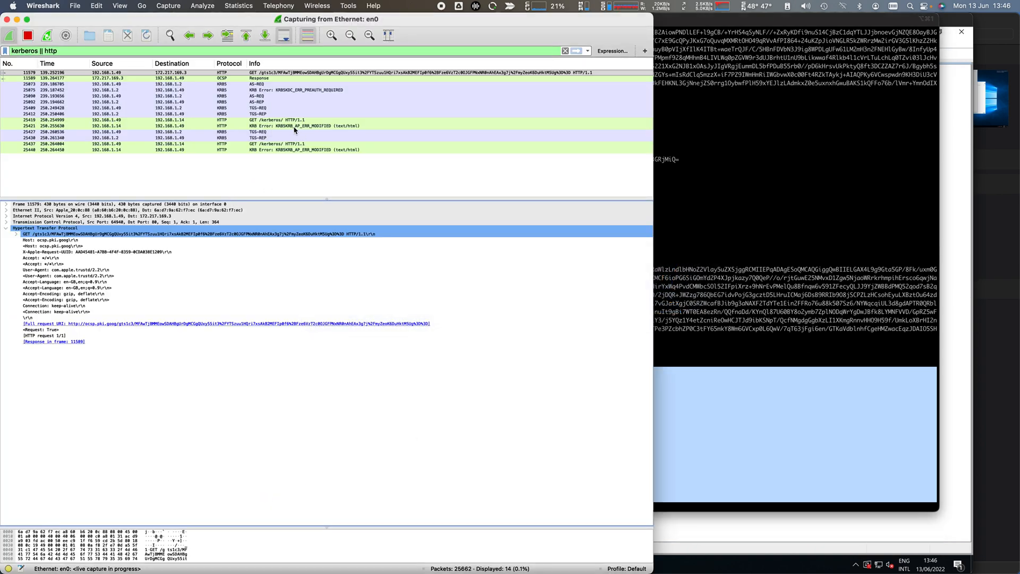
Select the 401 reply packet and expand its KRB5KRB_AP_ERR_MODIFIED Kerberos details.
click(319, 126)
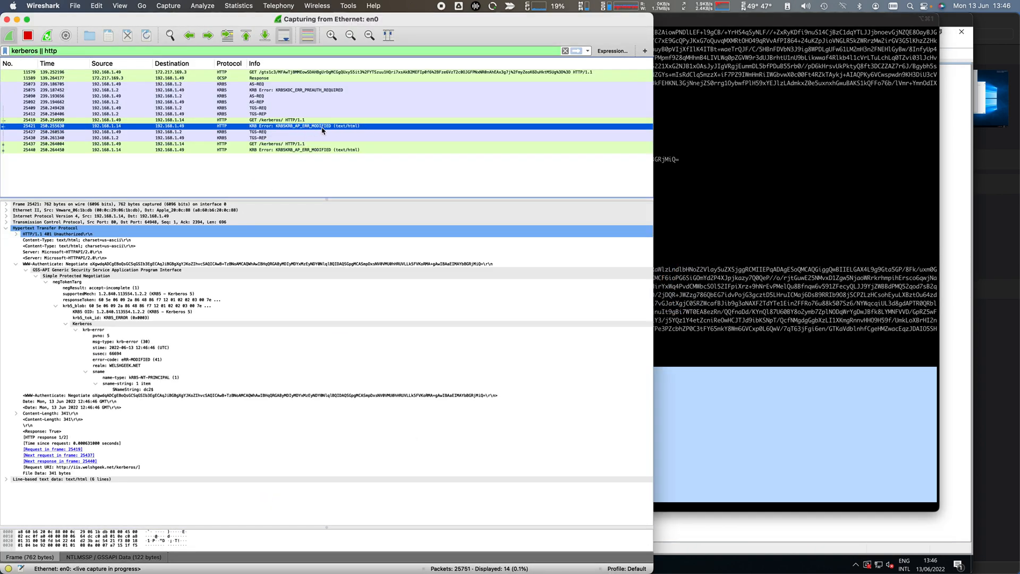
mouse_move(329, 117)
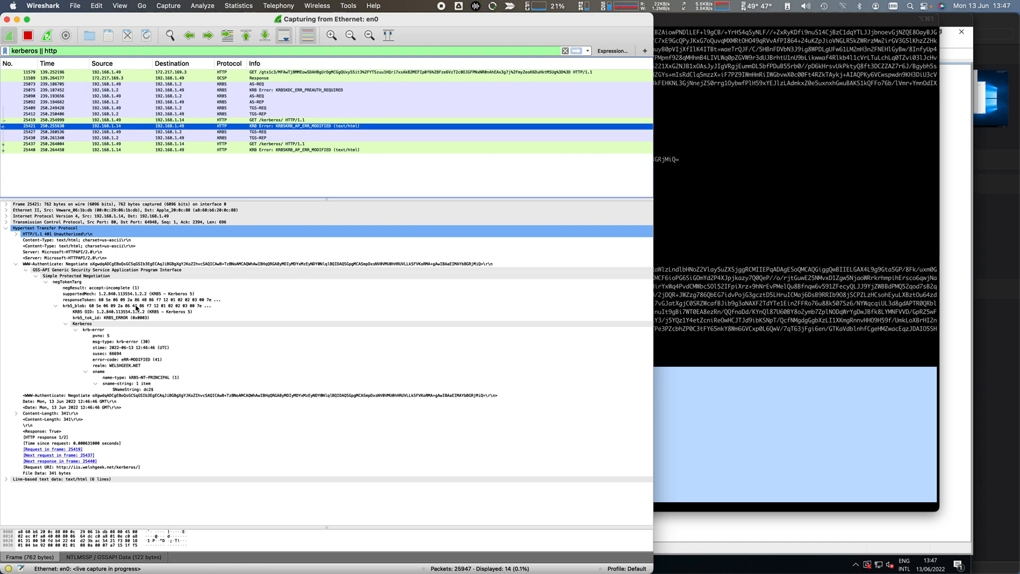
click(134, 389)
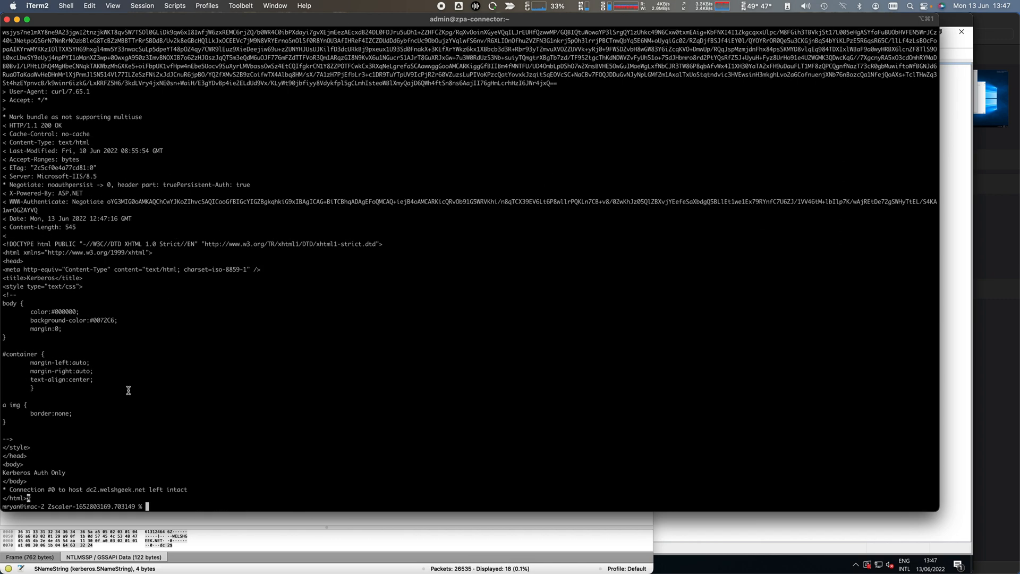
mouse_move(134, 408)
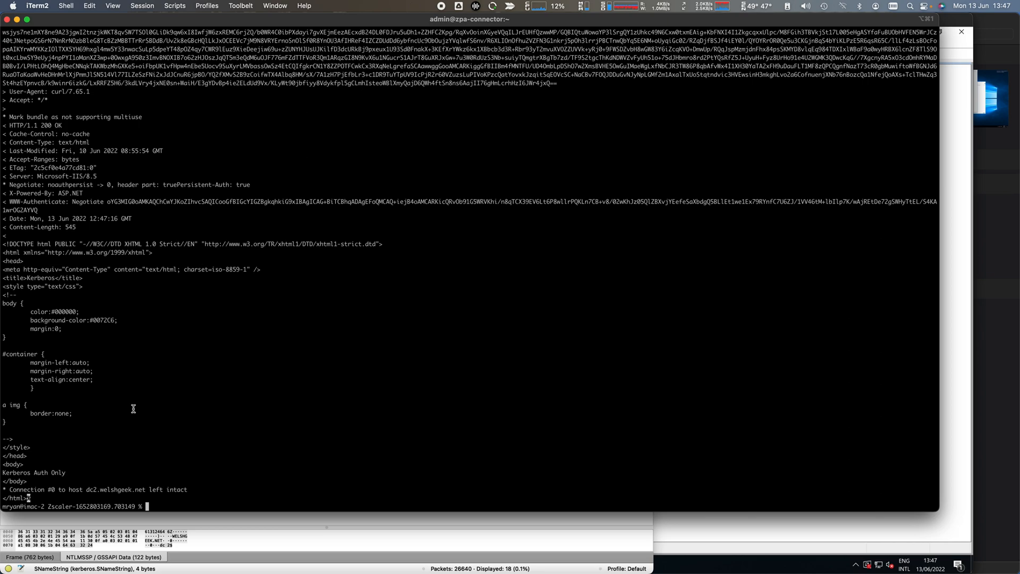
mouse_move(279, 345)
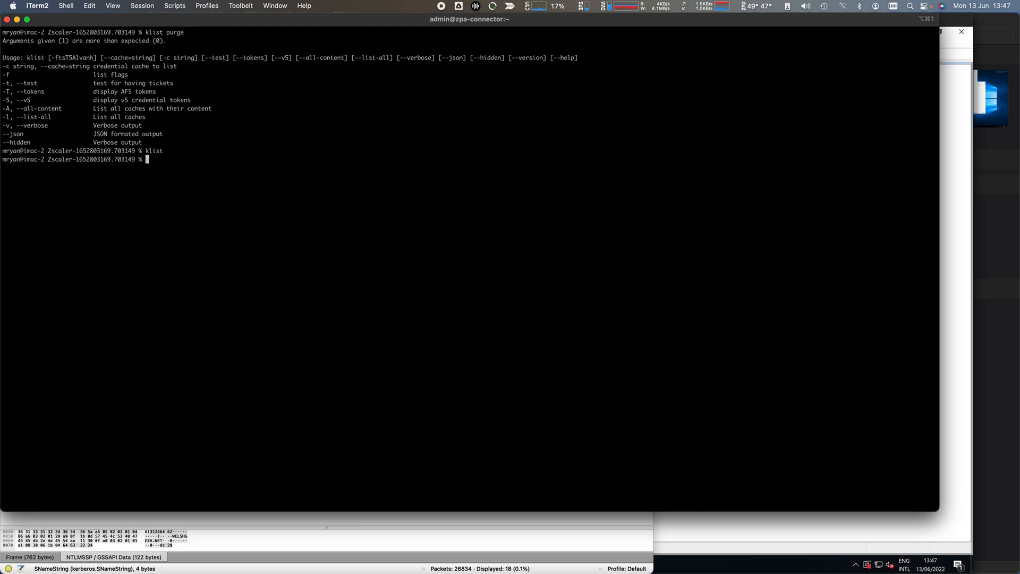
Start entering the kdestroy command to clear the ticket cache.
text(k)
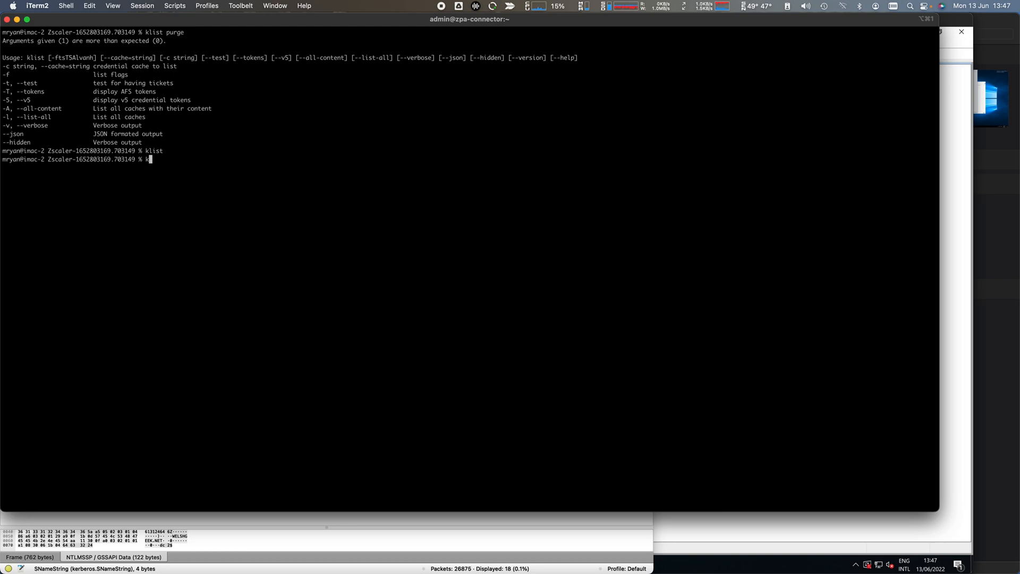
text(destroy -)
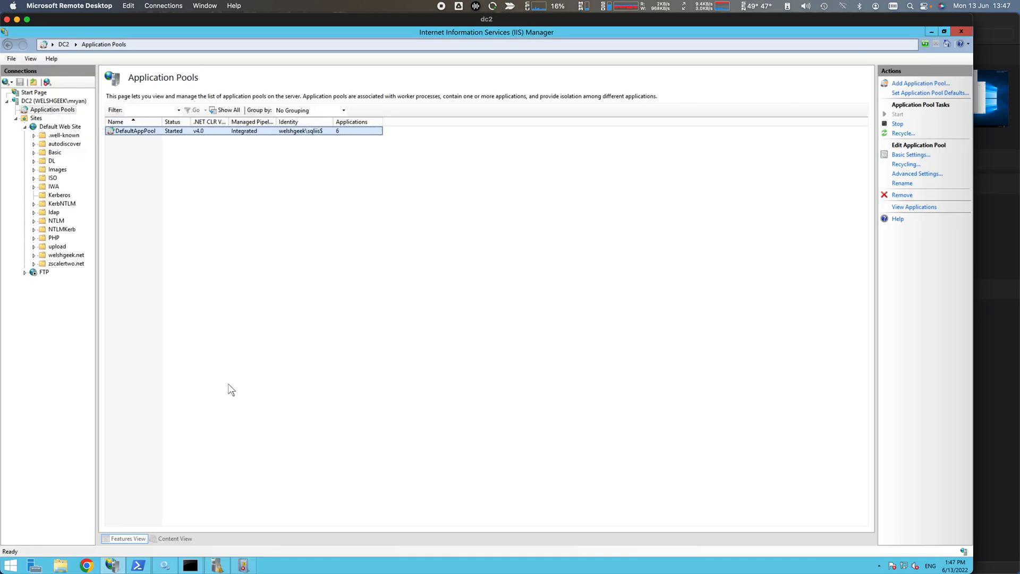
mouse_move(284, 528)
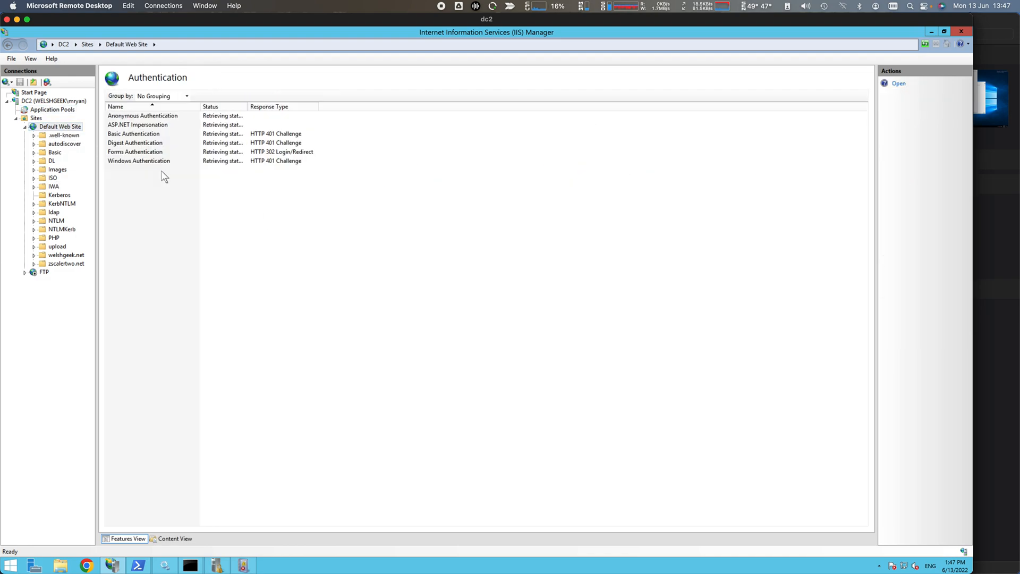
Enable Windows Authentication, review its kernel-mode advanced settings unchanged, then disable it again.
click(138, 160)
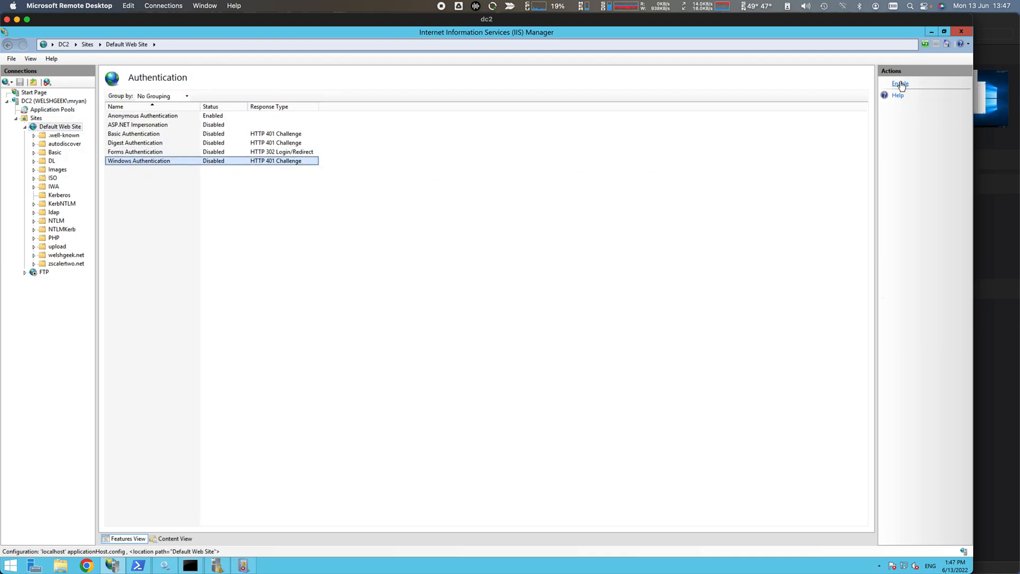
click(900, 83)
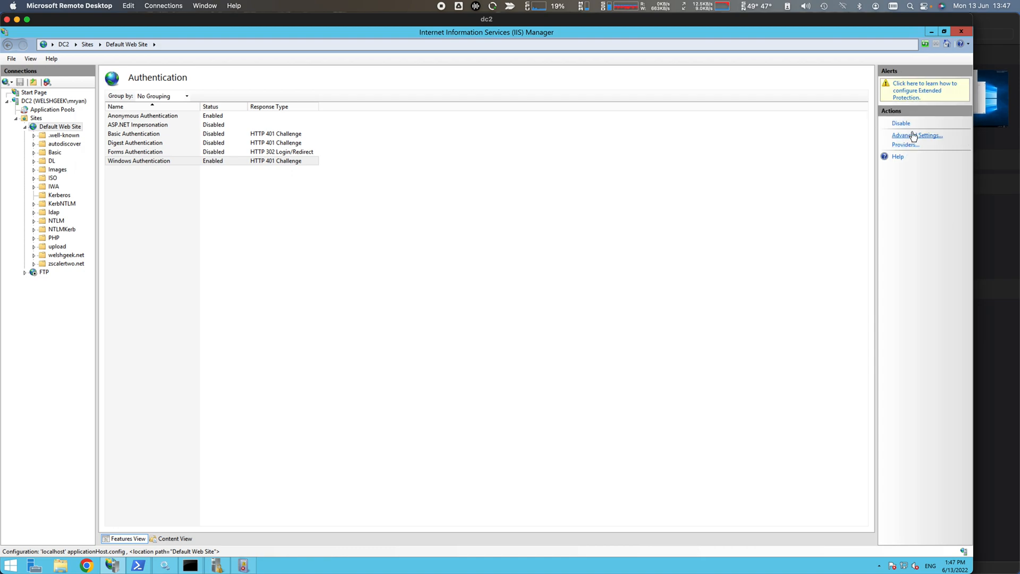
click(916, 135)
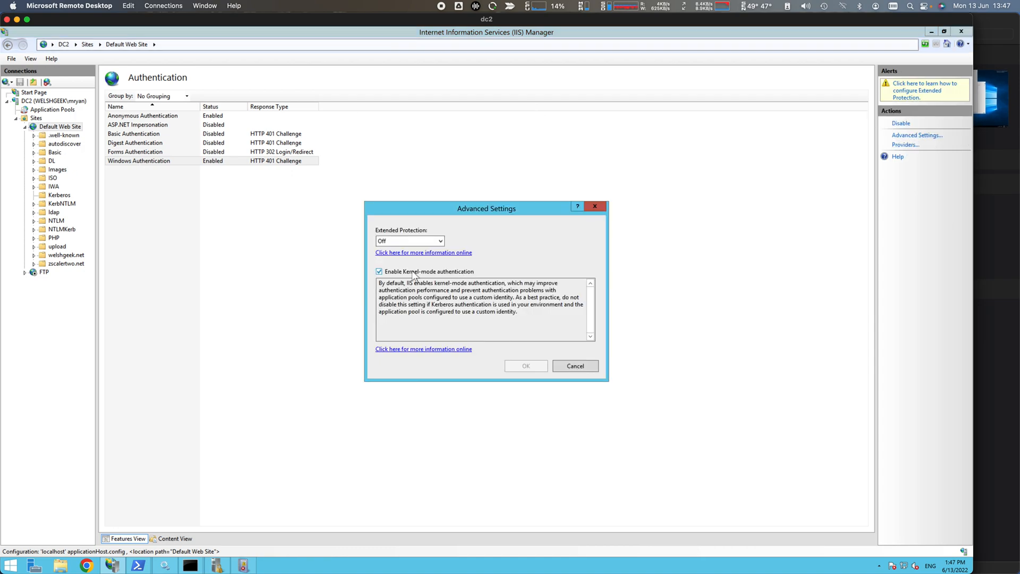
click(378, 271)
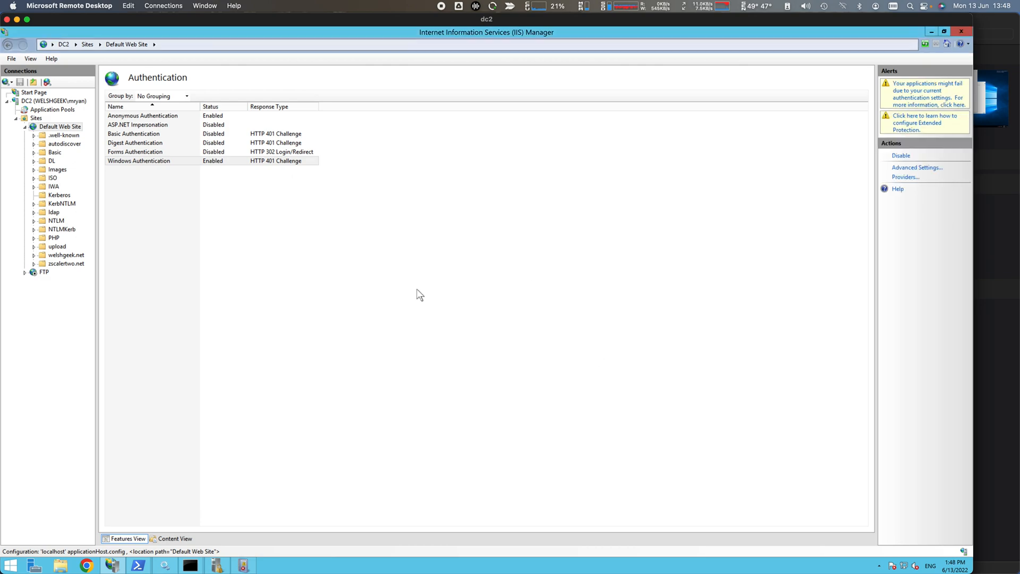
mouse_move(904, 189)
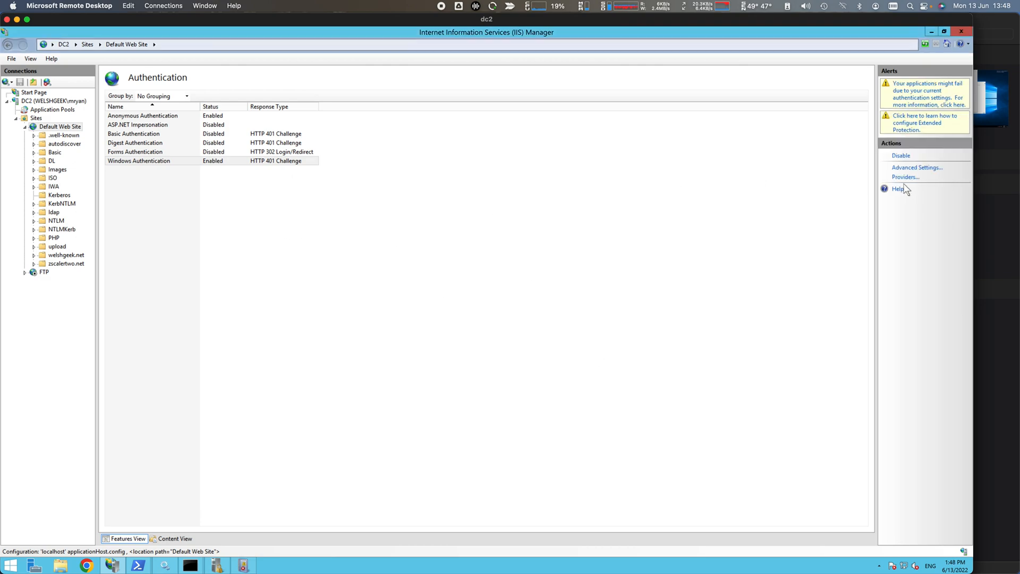
click(899, 155)
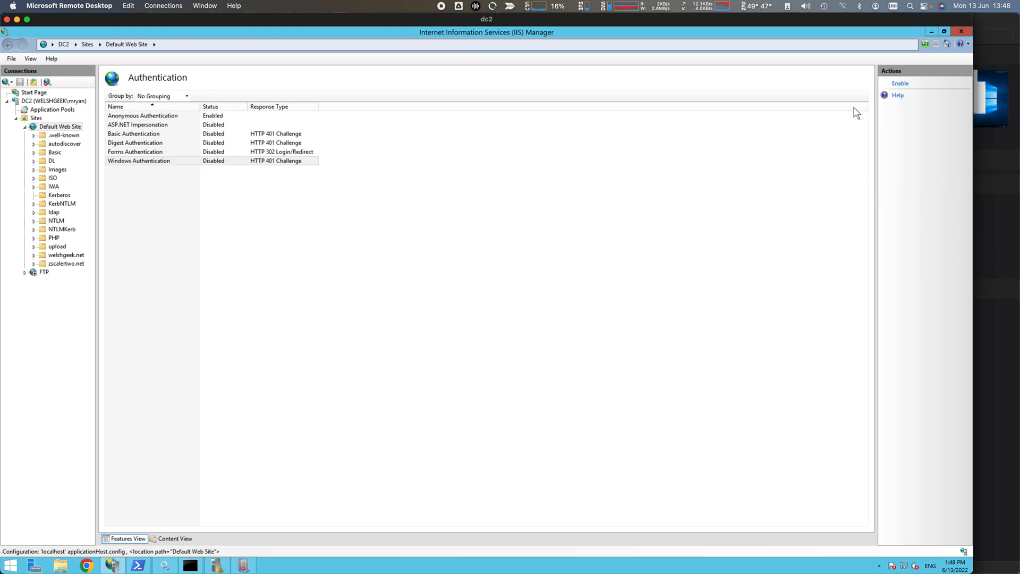
View the Kerberos site's Windows Authentication advanced settings and cancel without changes.
click(59, 195)
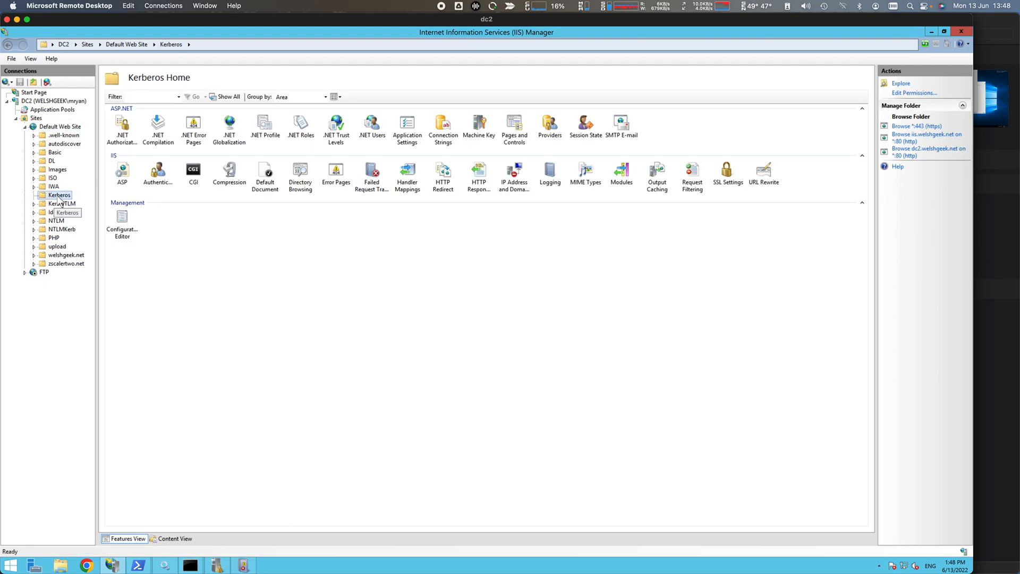
double_click(157, 172)
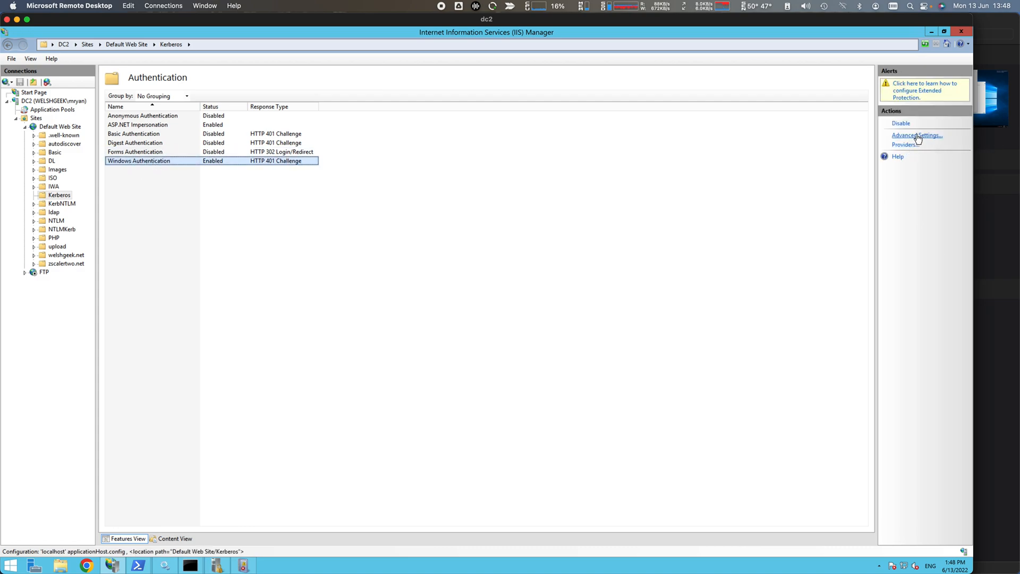
mouse_move(903, 145)
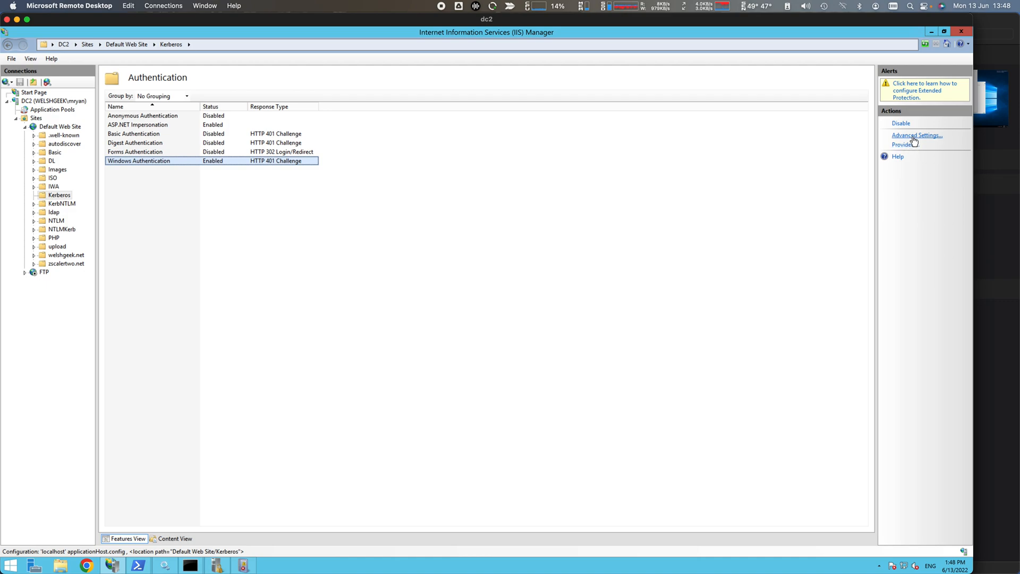
click(917, 135)
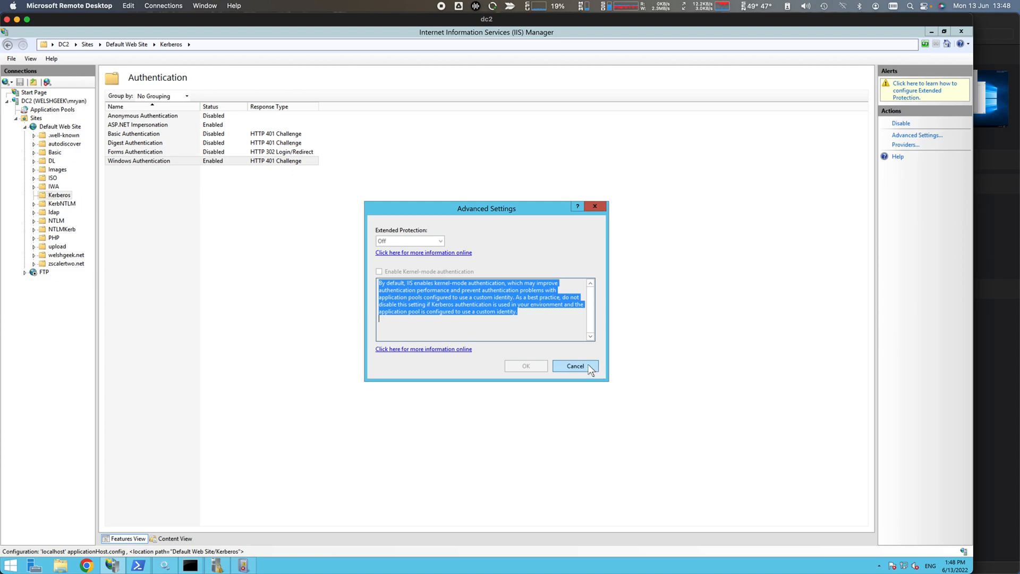
click(575, 365)
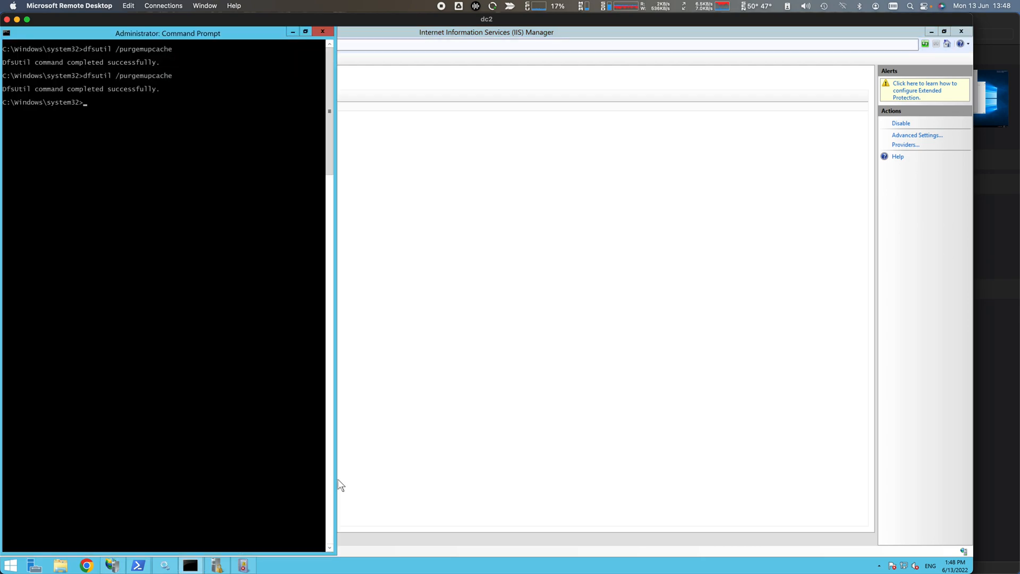
mouse_move(159, 104)
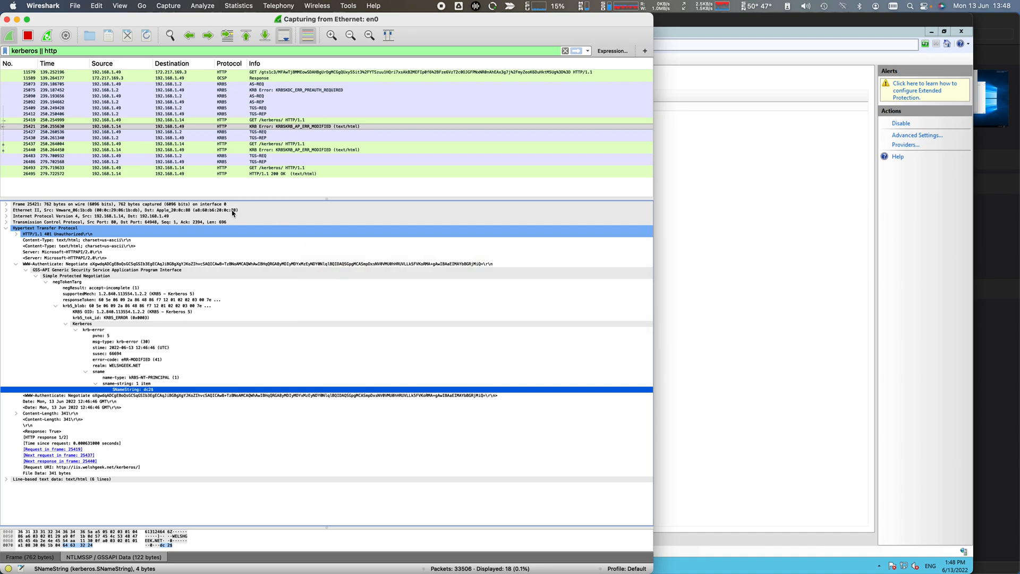
mouse_move(266, 176)
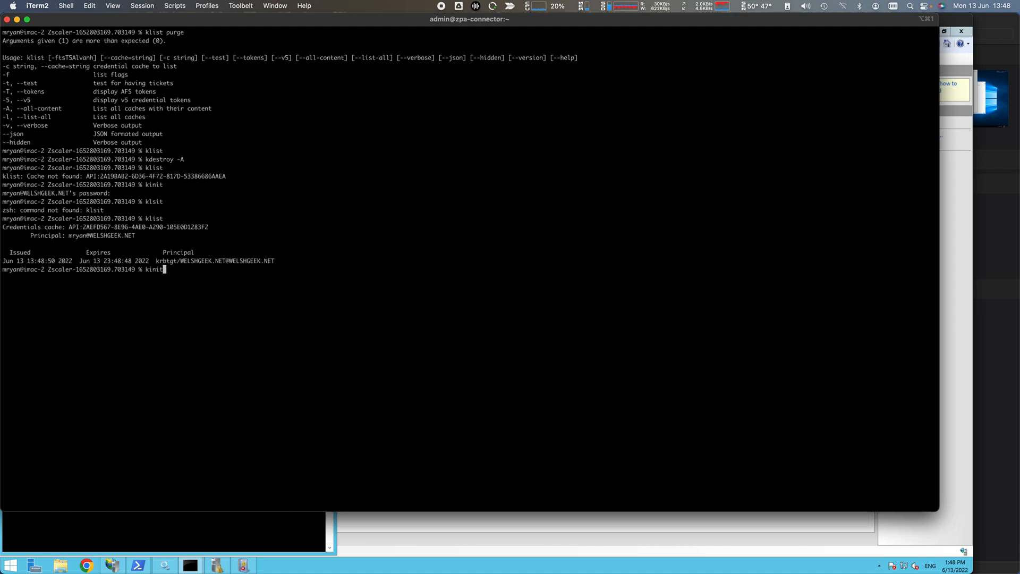
Curl iis.welshgeek.net/kerberos/ with --negotiate, then kdestroy, kinit and clear the screen.
text(curl http://iis.welshgeek.net/kerberos/ --negotiate -u: -vvv)
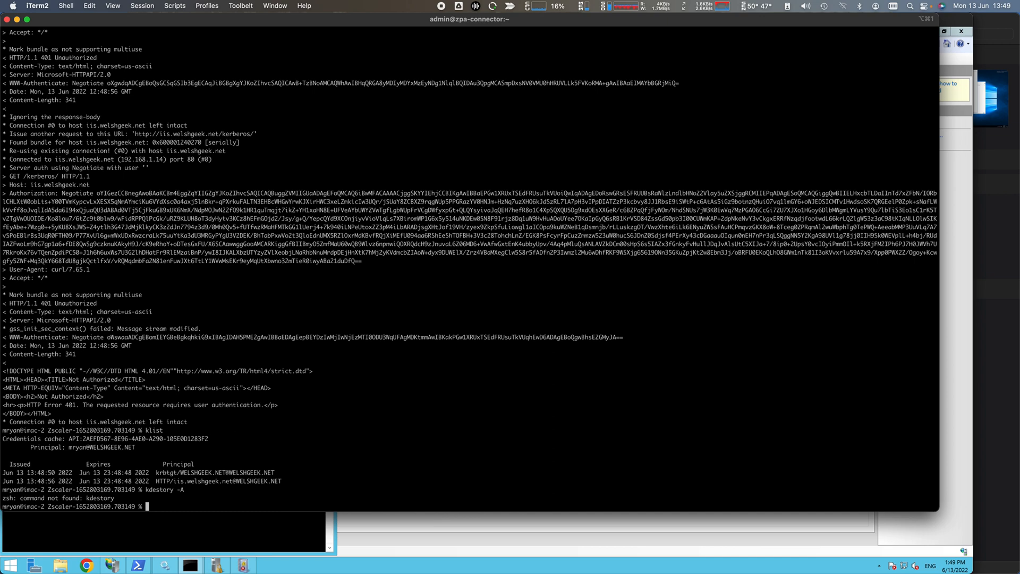
text(kdesrtroy -A)
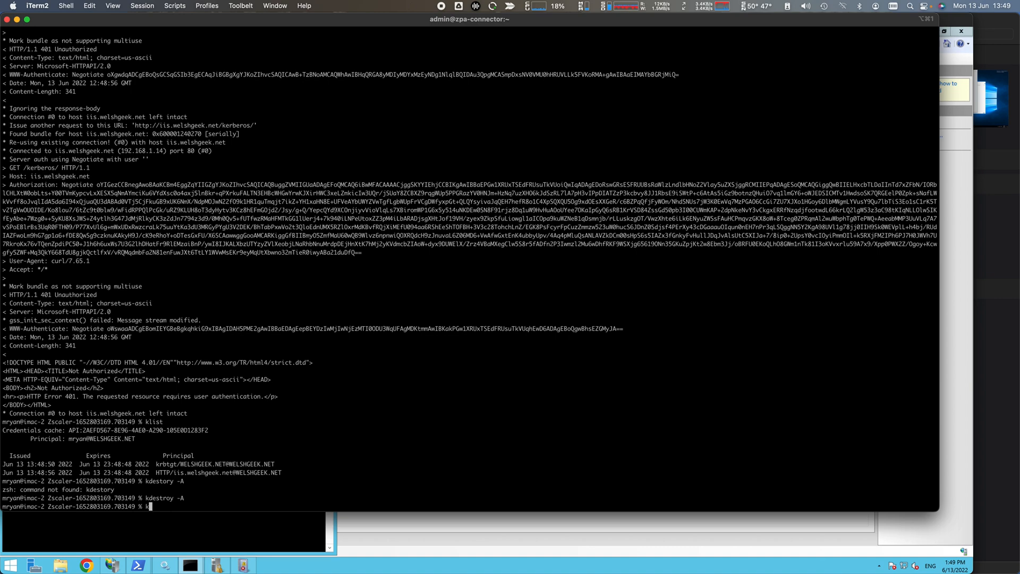
text(kinit)
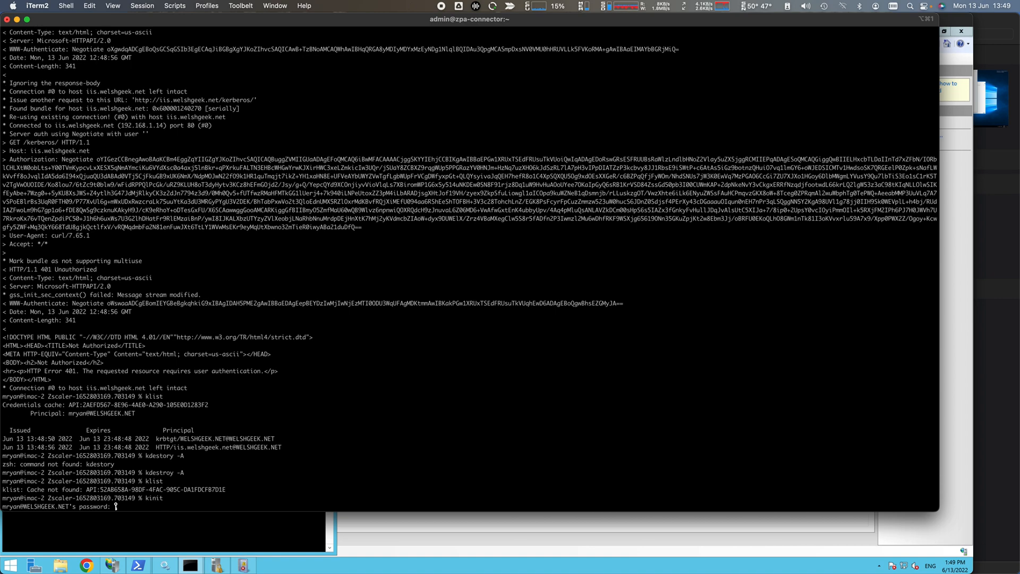
text(clear)
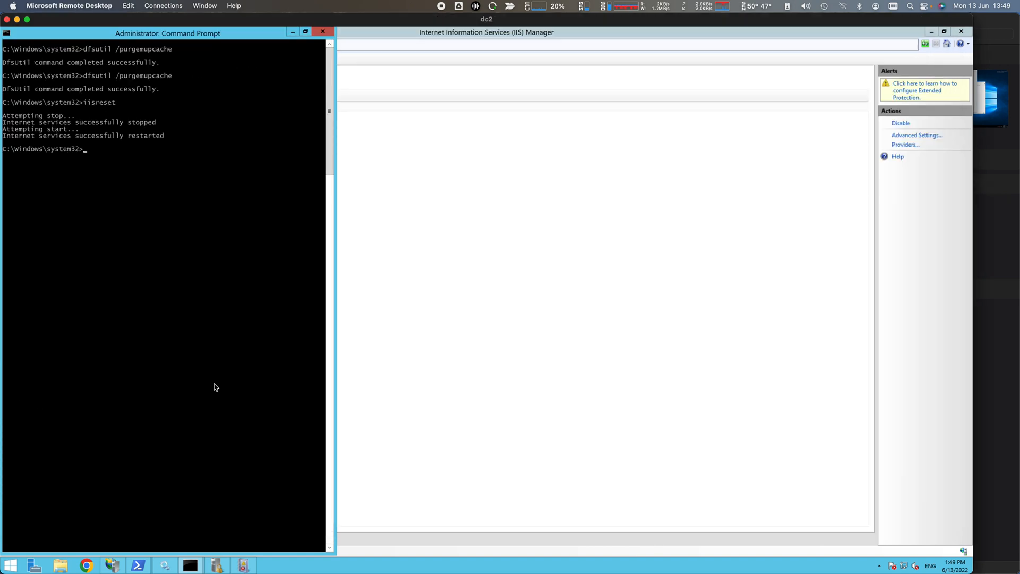
Run dfsutil /purgemupcache in the server Command Prompt.
text(dfsutil /purgemupcache)
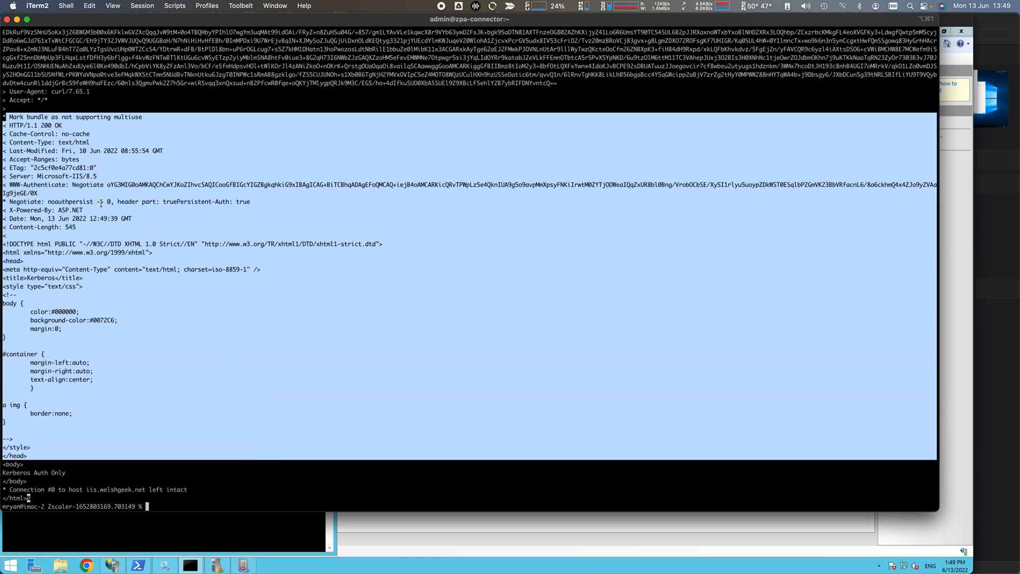
Rerun the Negotiate curl to iis.welshgeek.net/kerberos/, then bring Wireshark to the front.
text(curl http://iis.welshgeek.net/kerberos/ --negotiate -u: -vvv)
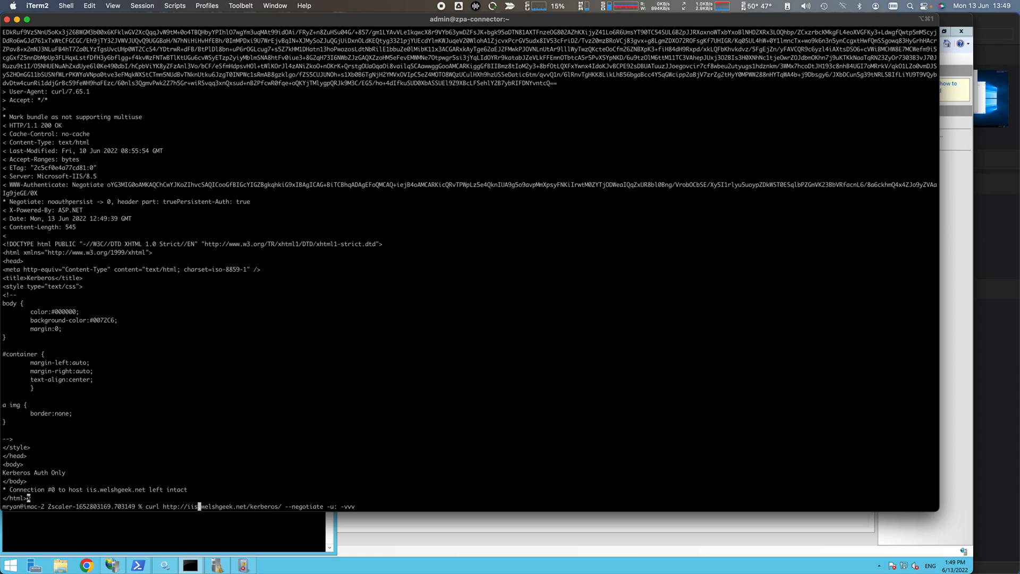
key(Cmd+Tab)
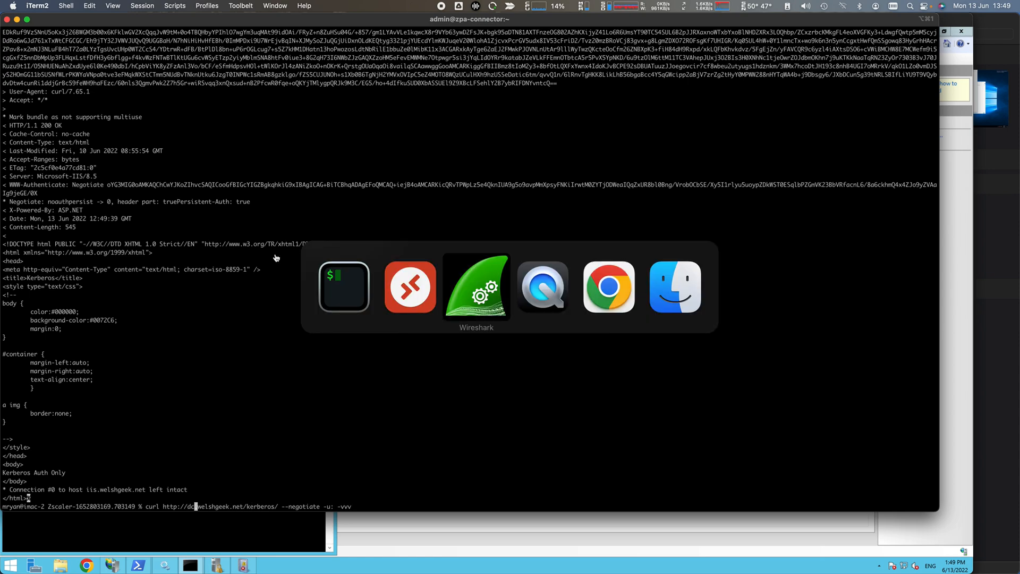
click(476, 286)
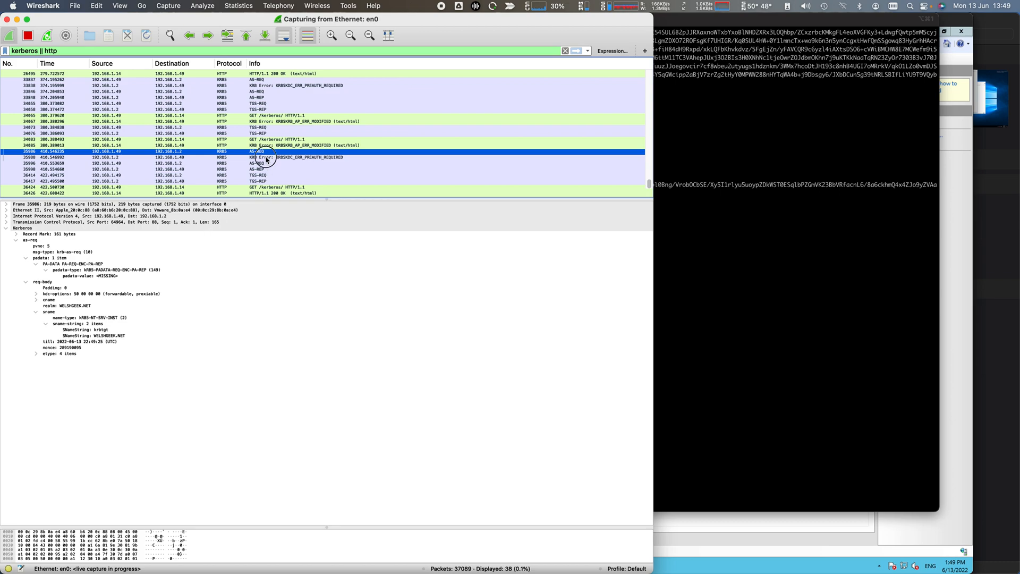
Inspect the AS-REQ and the TGS-REQ's krbtgt and iis.welshgeek.net service names.
click(294, 158)
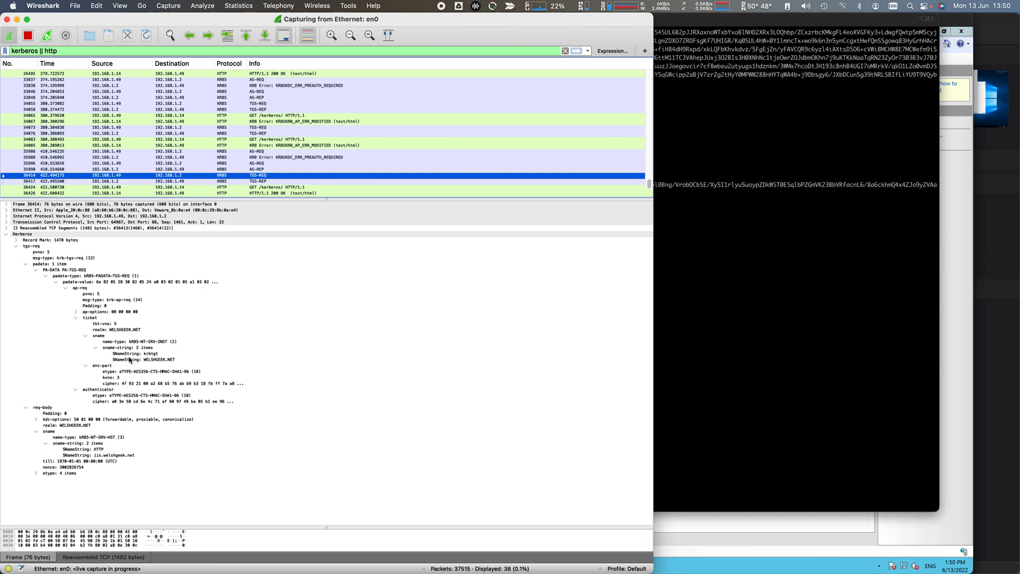
click(130, 353)
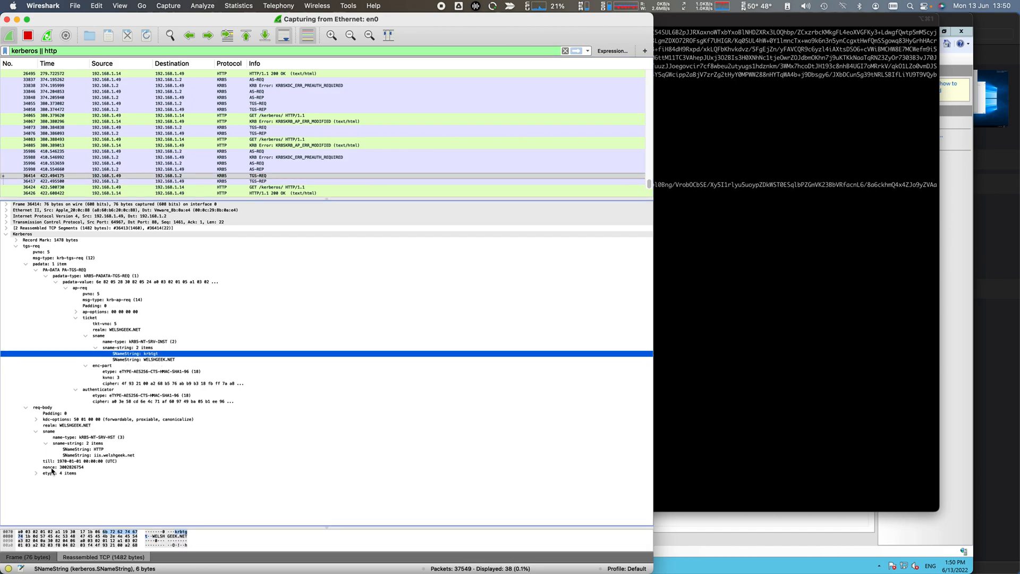
click(114, 455)
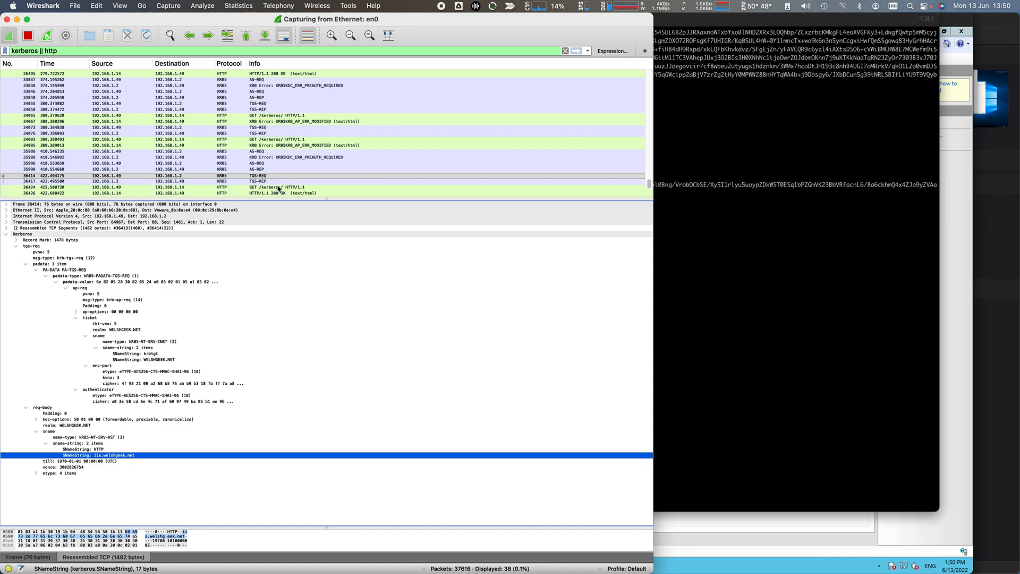
Inspect the TGS-REP reply and the Kerberos-authenticated GET request to /kerberos/.
click(195, 181)
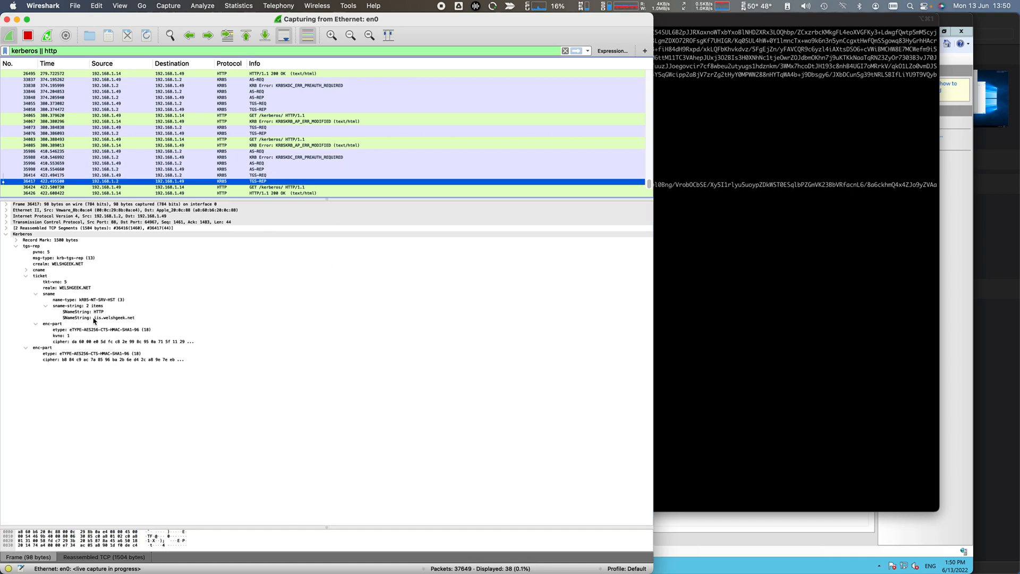
click(260, 187)
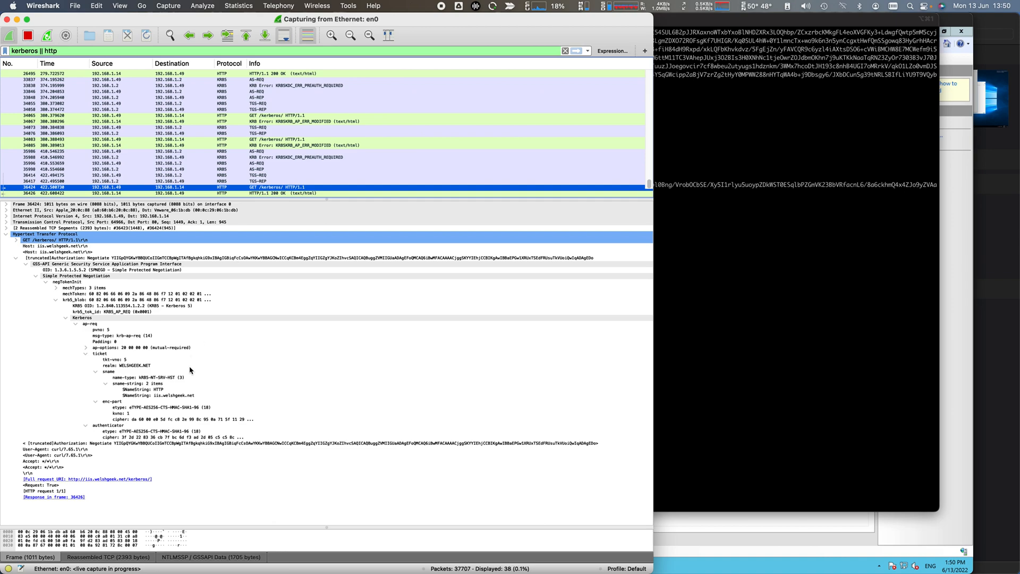
click(156, 395)
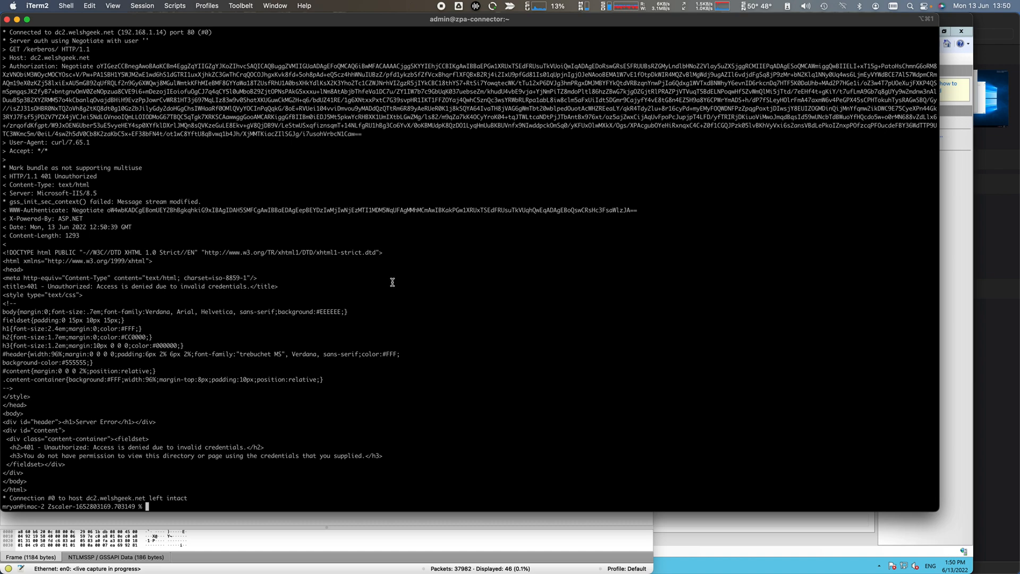
Select part of the 401 invalid credentials output from the dc2.welshgeek.net Negotiate curl.
drag(5, 414, 189, 497)
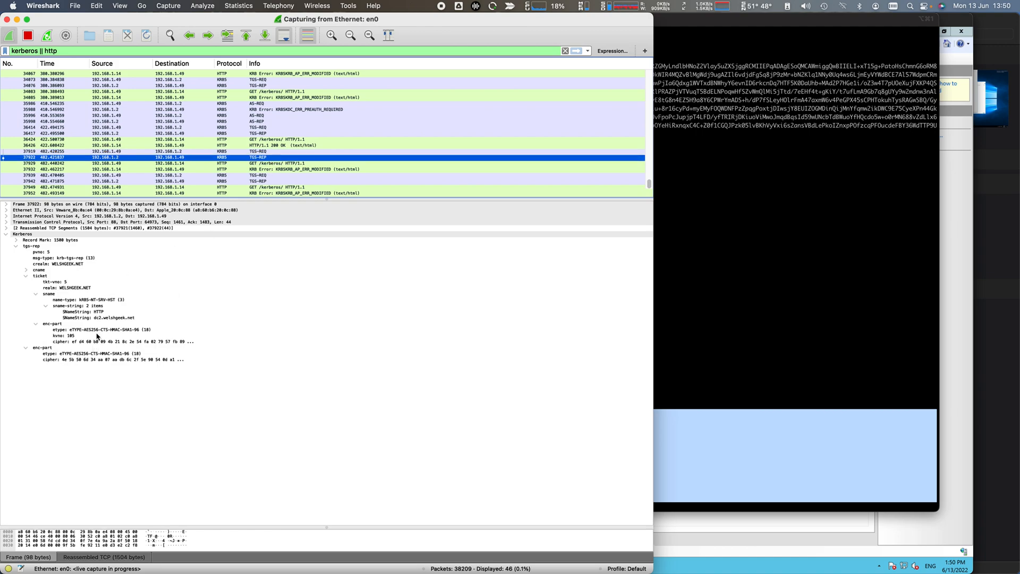
Inspect dc2's 401 reply and the service name inside its KRB_AP_ERR_MODIFIED error.
click(84, 318)
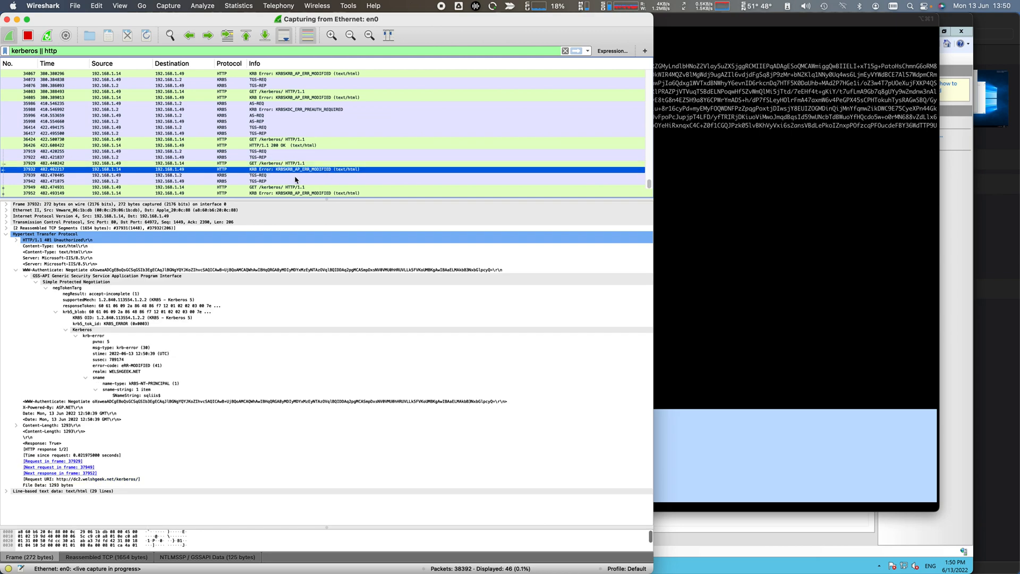
click(153, 394)
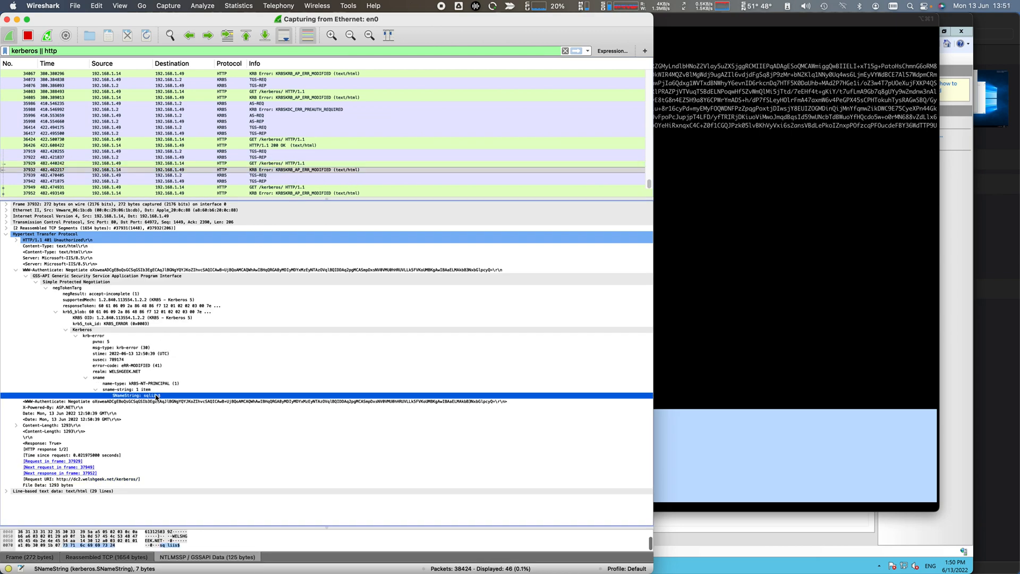
mouse_move(216, 373)
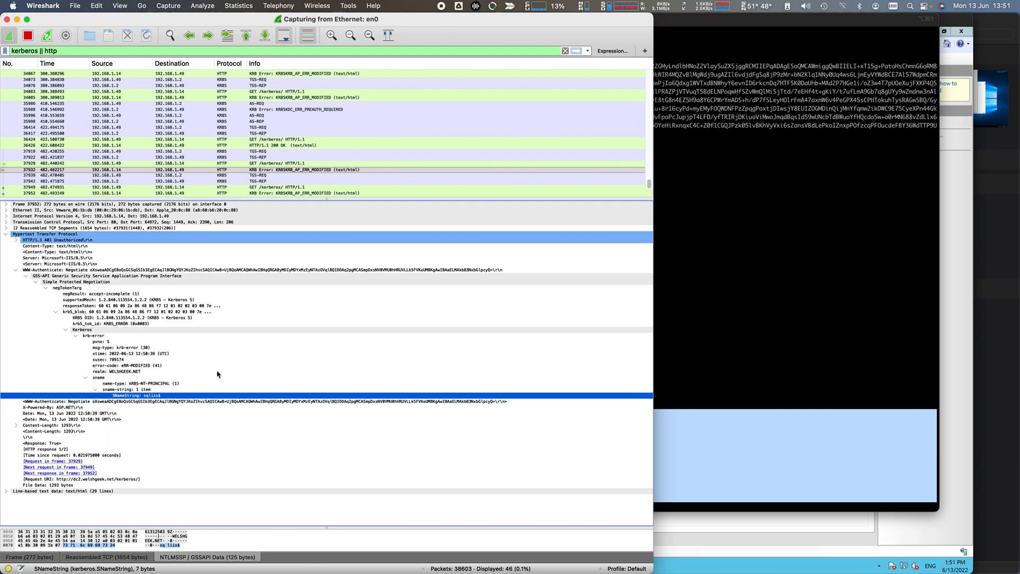
mouse_move(254, 358)
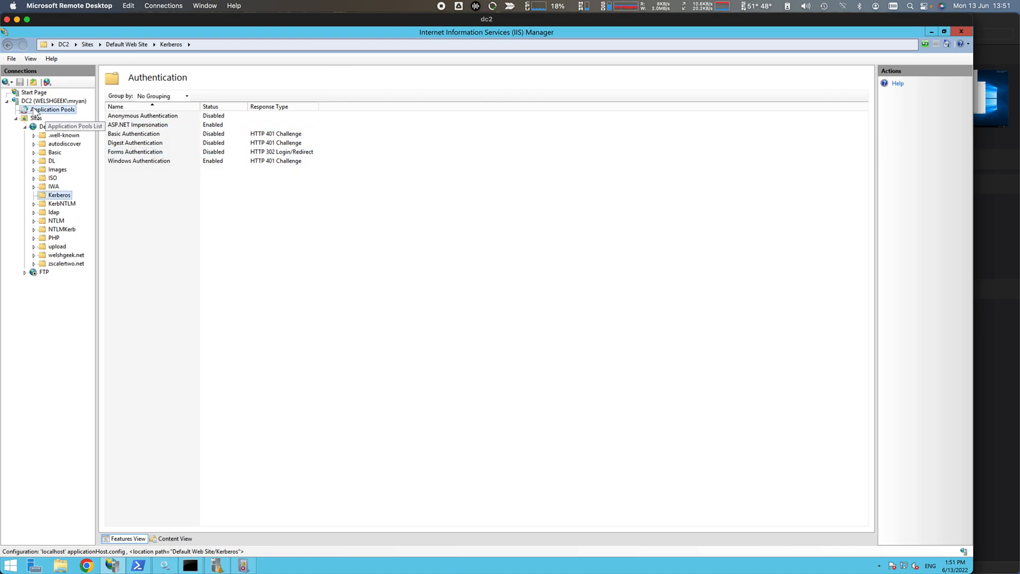
Confirm DefaultAppPool runs as welshgeek\sqliis$, then return to Default Web Site features.
click(54, 110)
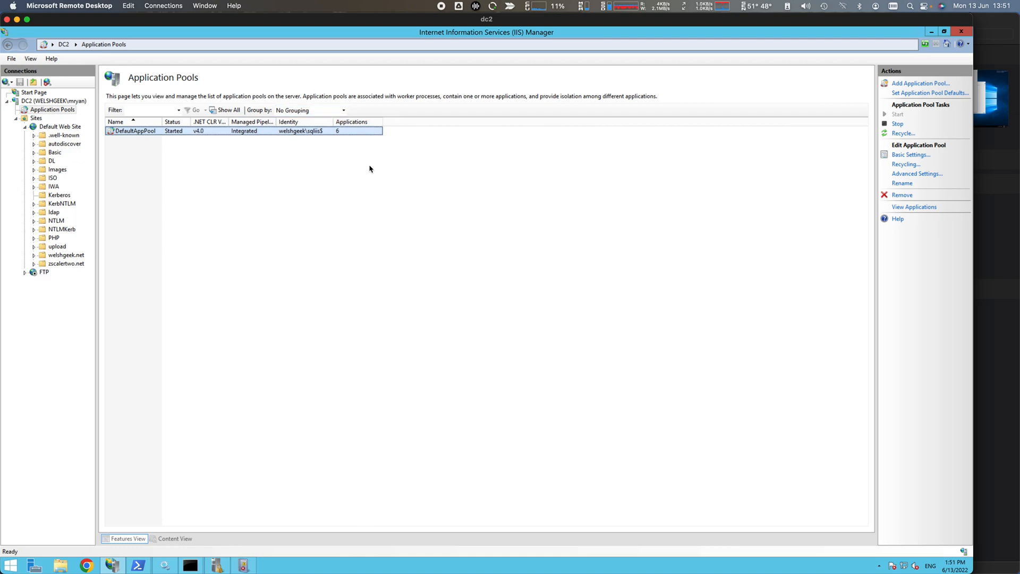
mouse_move(418, 154)
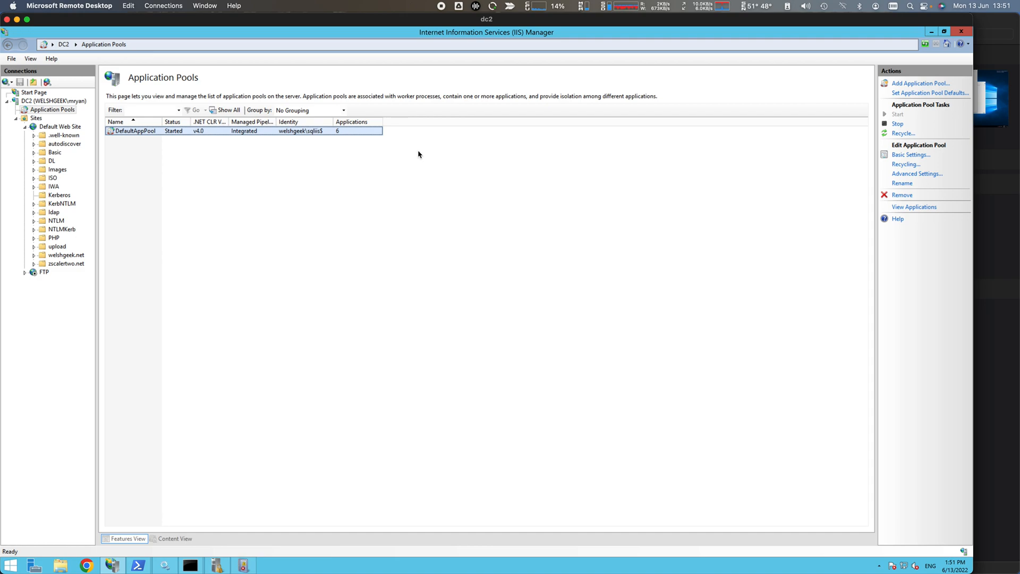
mouse_move(16, 145)
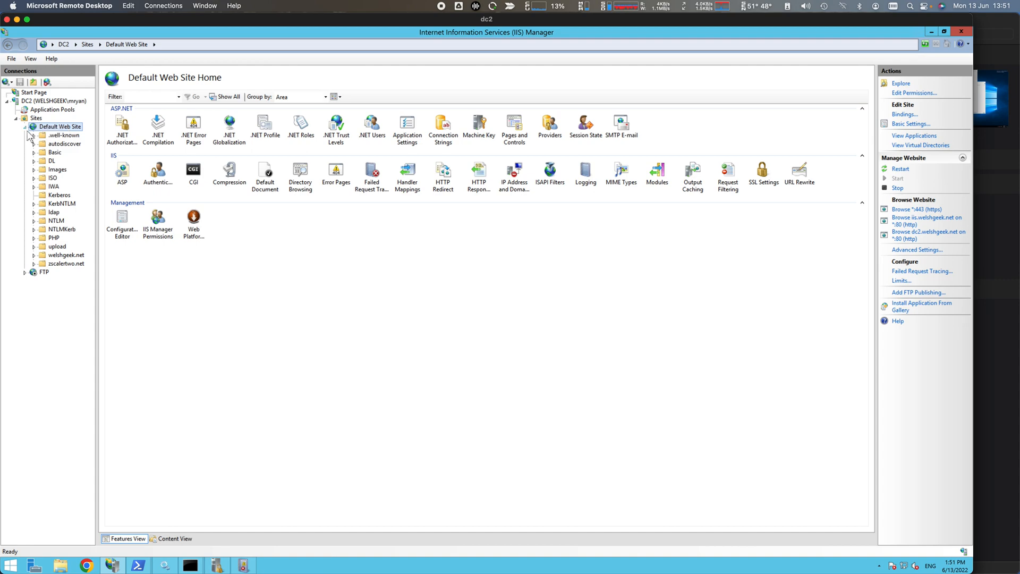
mouse_move(72, 129)
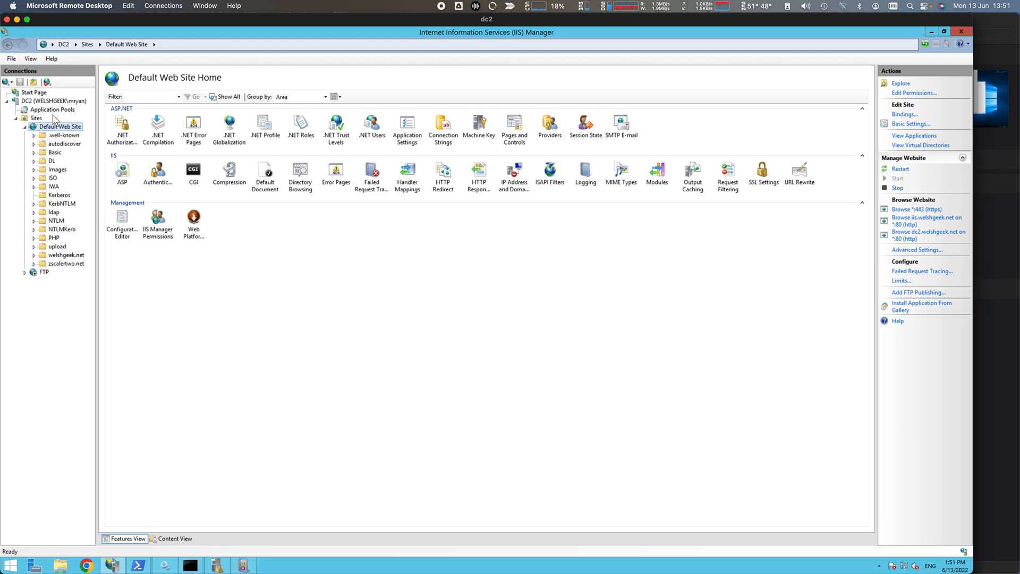
click(52, 109)
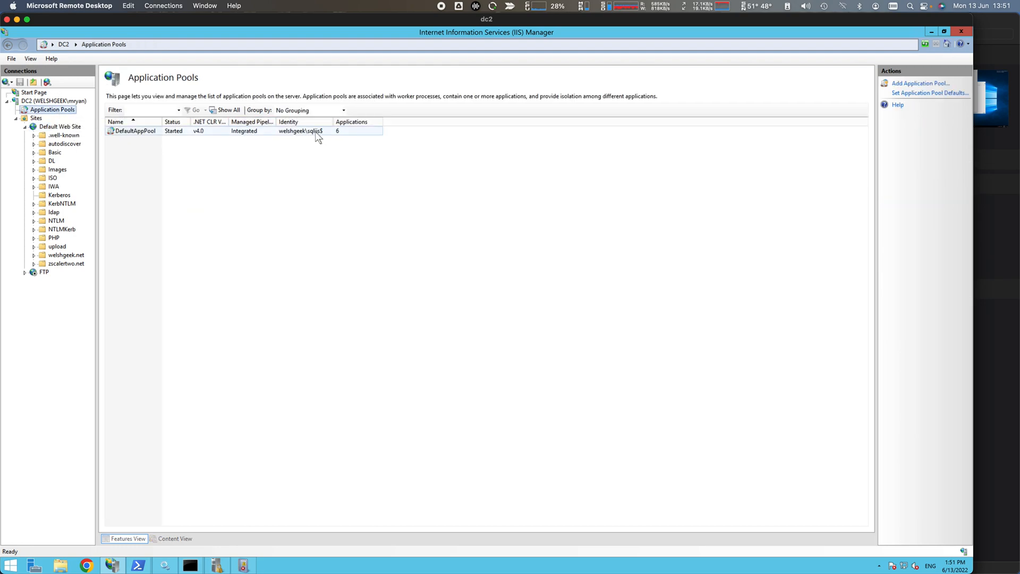
click(61, 126)
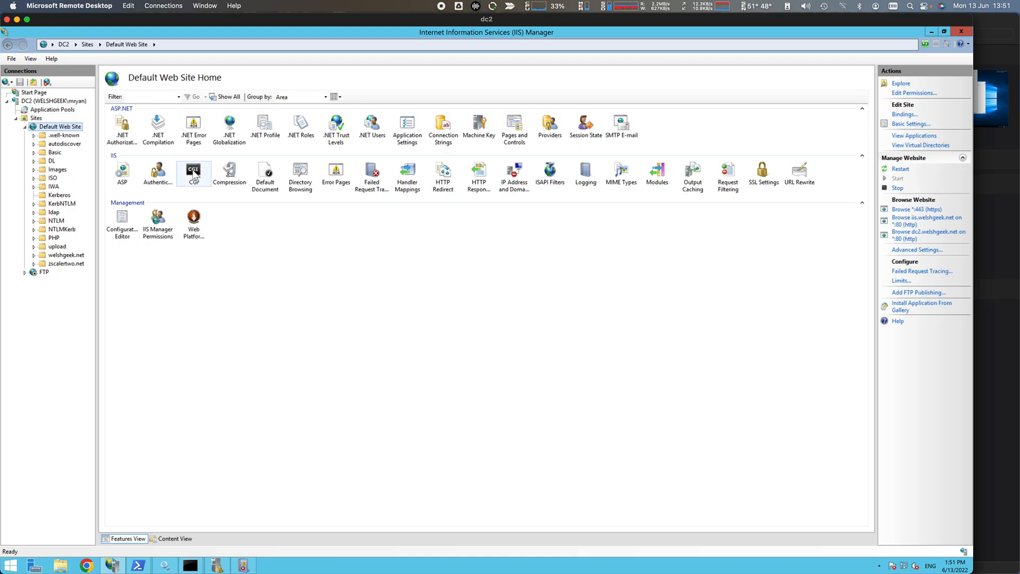
Enable Windows Authentication in the Default Web Site's authentication list.
double_click(157, 174)
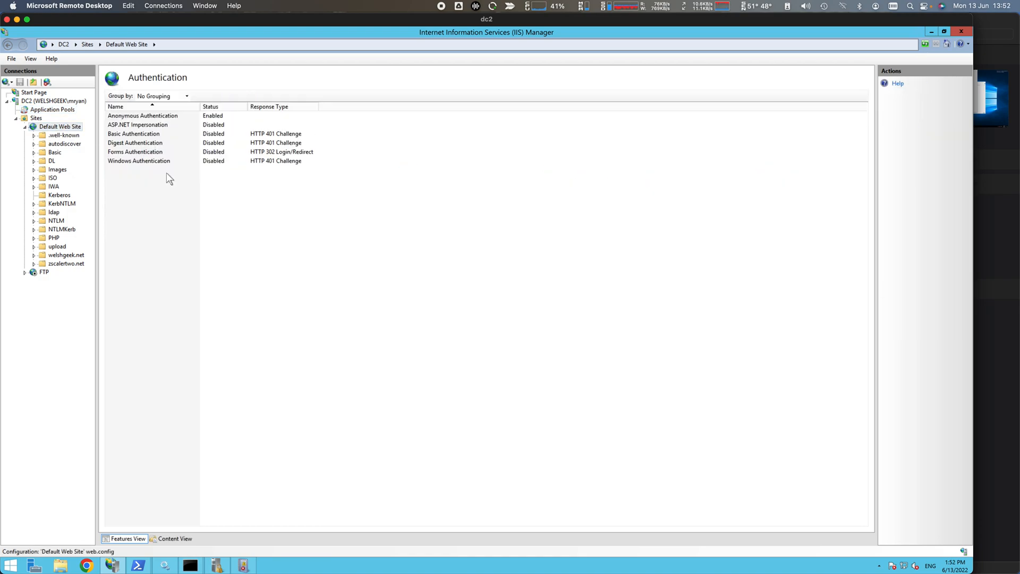
click(138, 160)
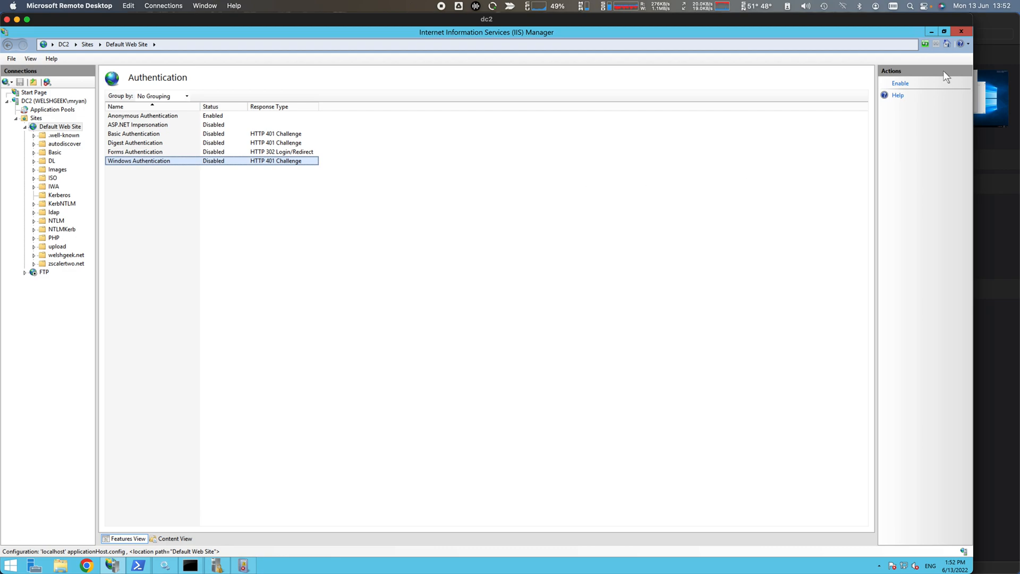
click(899, 82)
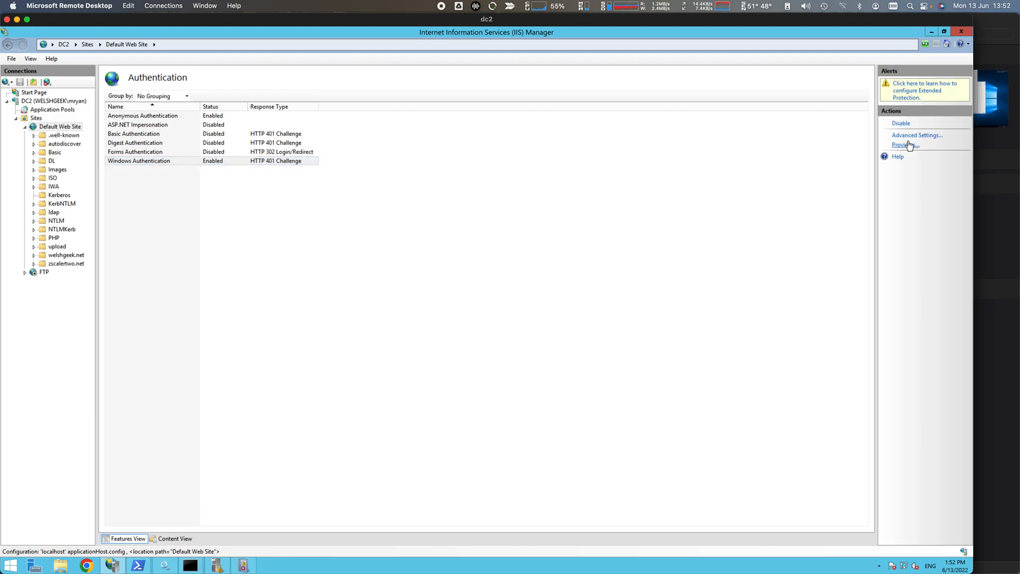
Review the kernel-mode authentication advanced setting and cancel without changes.
click(917, 135)
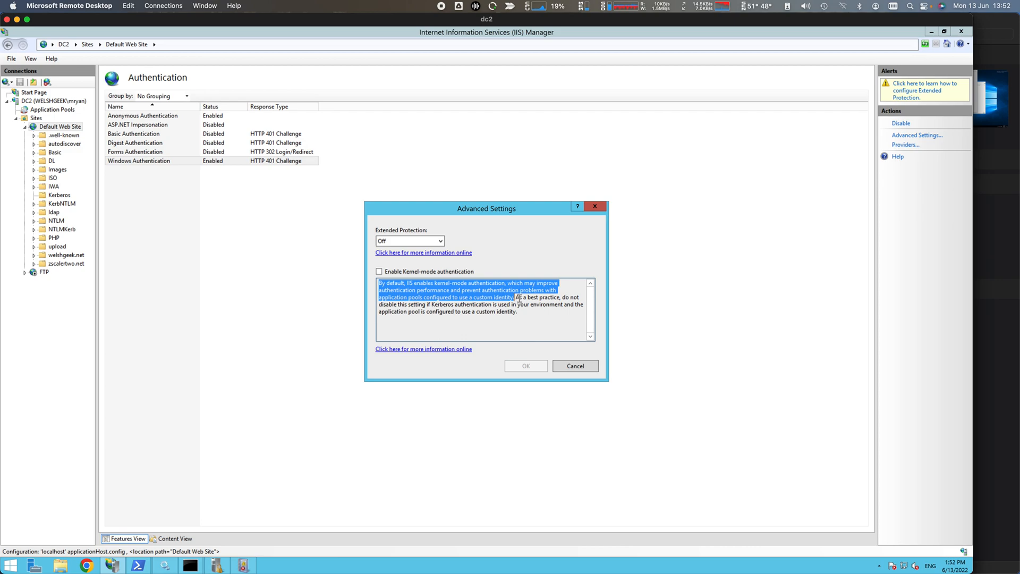
mouse_move(509, 305)
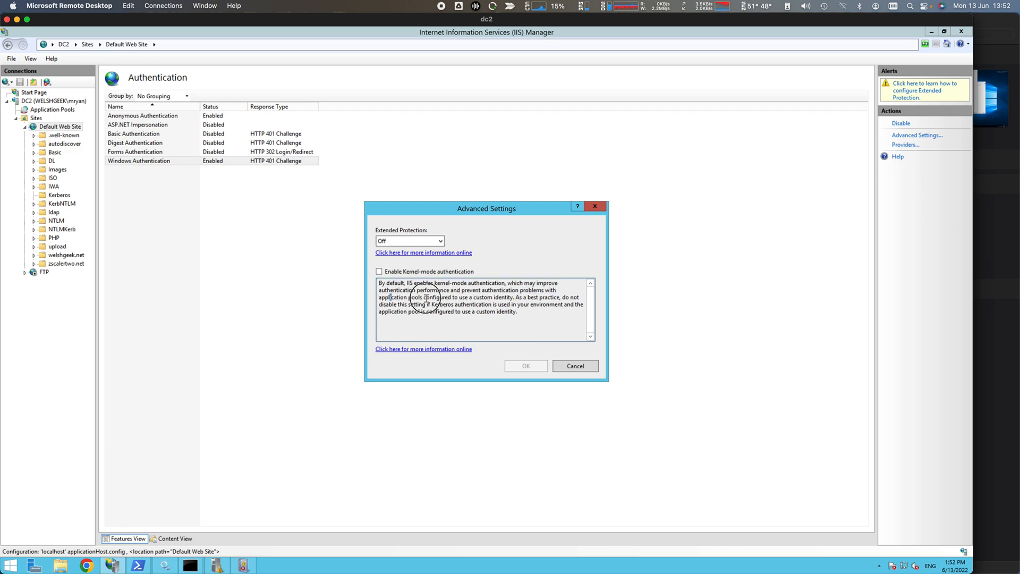
drag(388, 296, 513, 297)
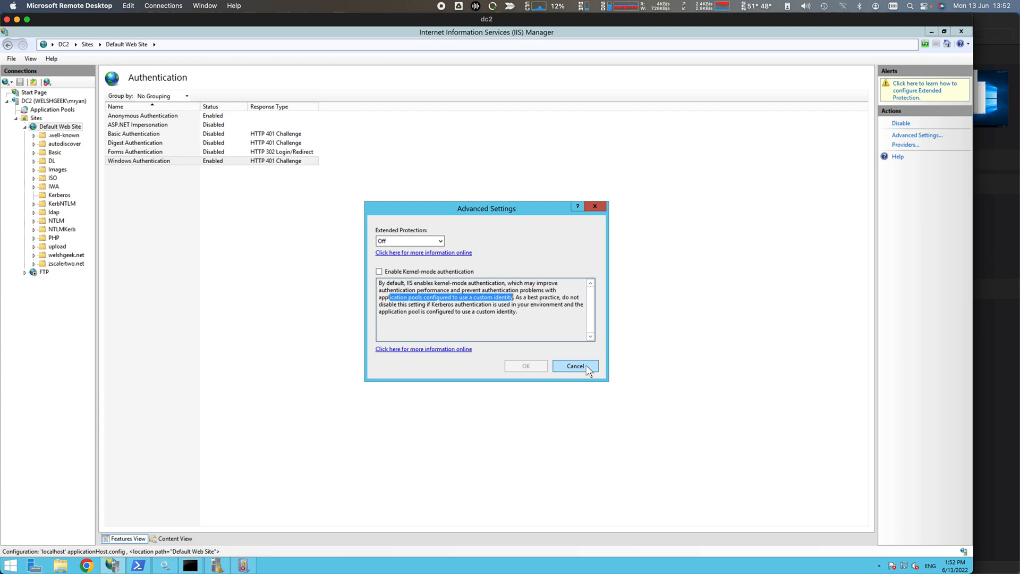
click(575, 366)
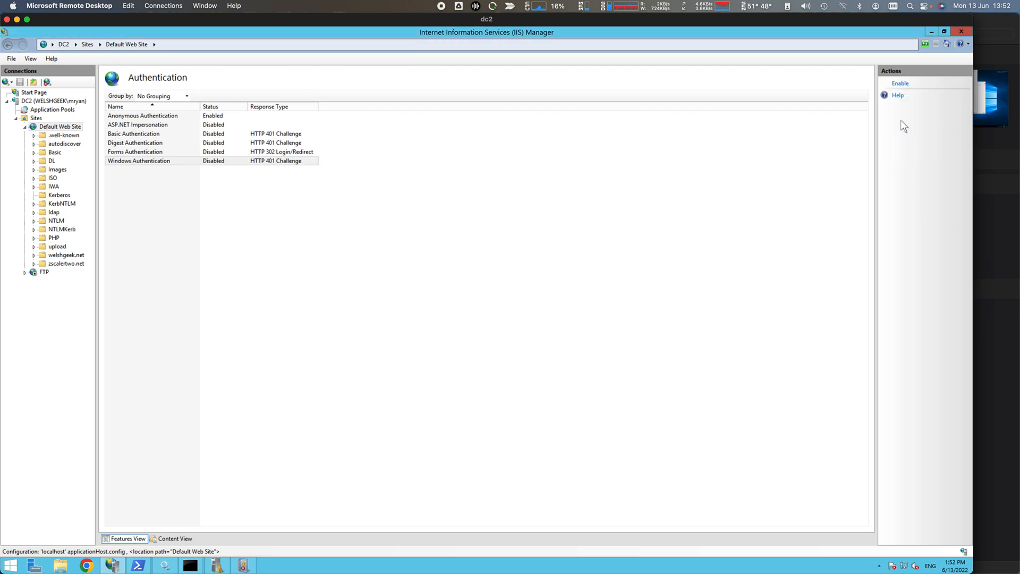
mouse_move(328, 207)
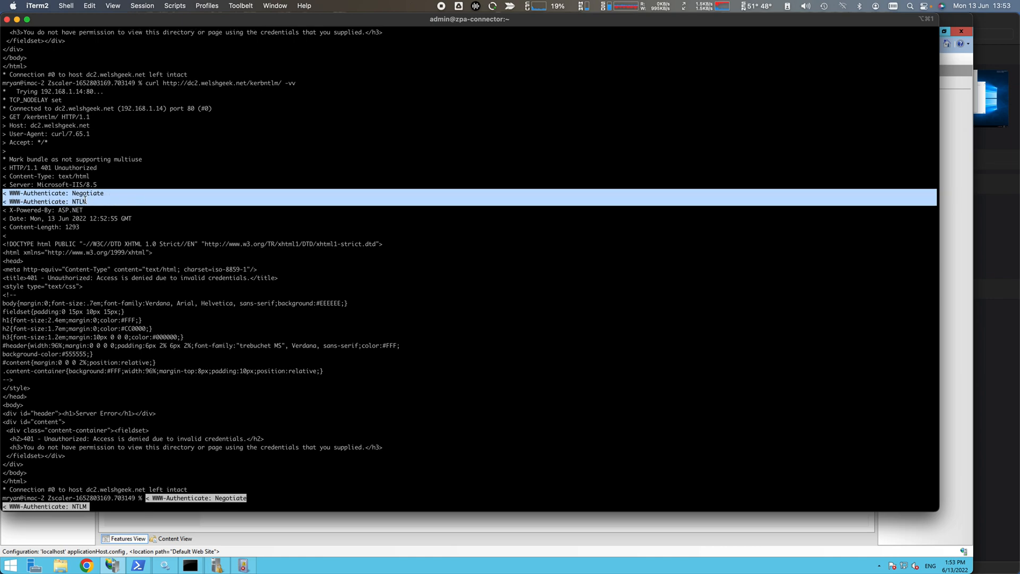
key(enter)
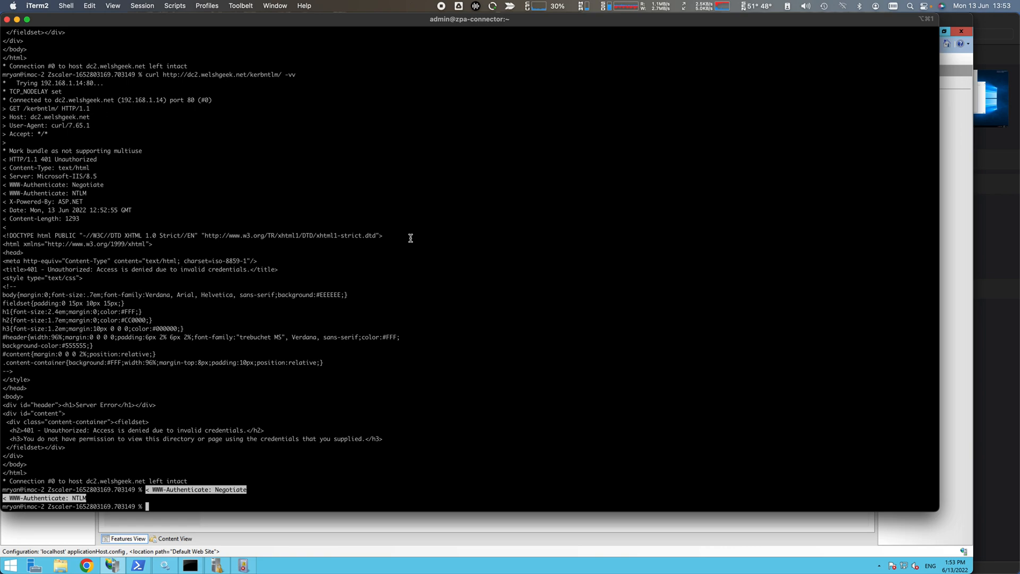
mouse_move(109, 187)
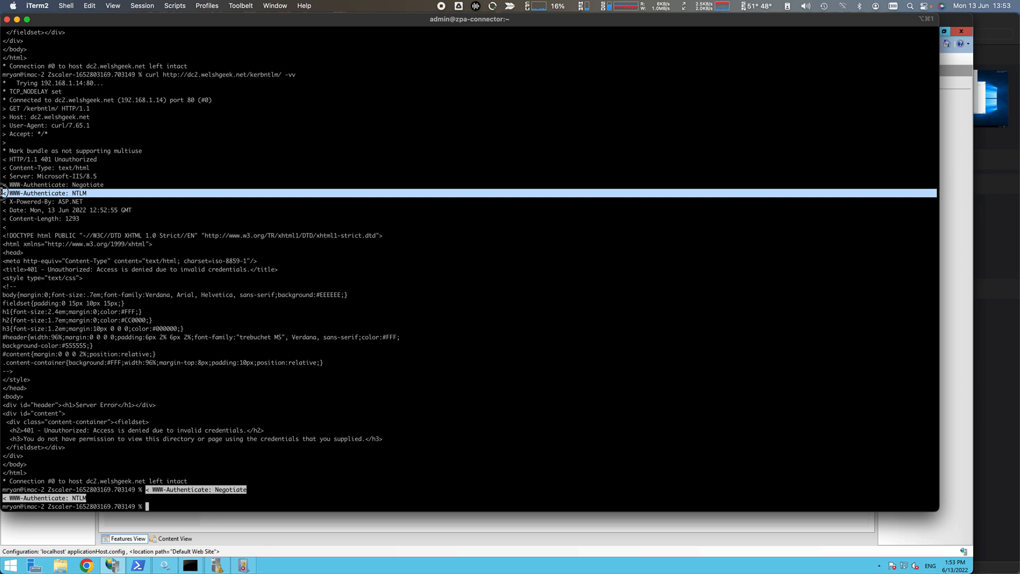
mouse_move(516, 226)
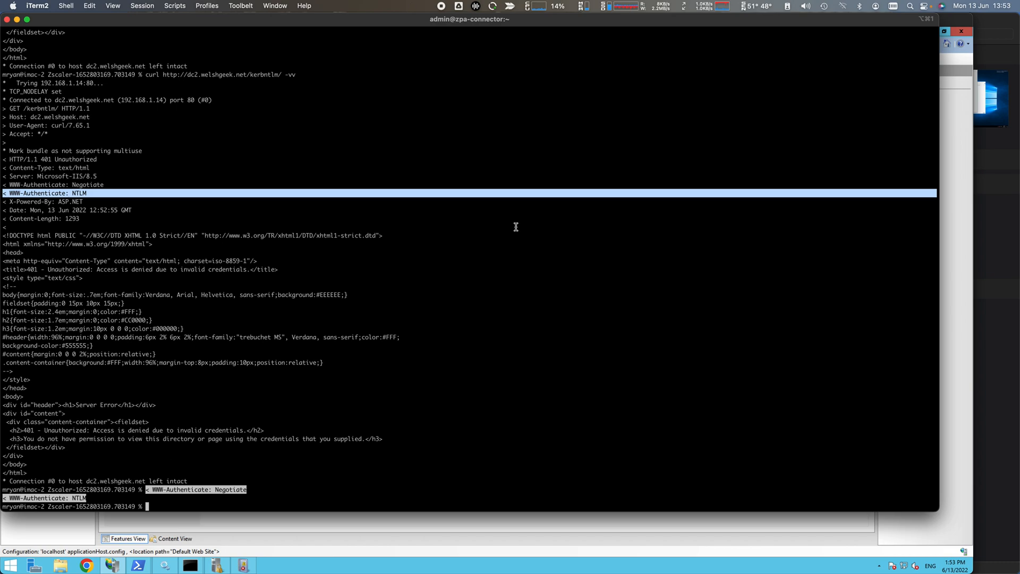
text(curl http://dc2.welshgeek.net/kerbntlm/ -ntlm)
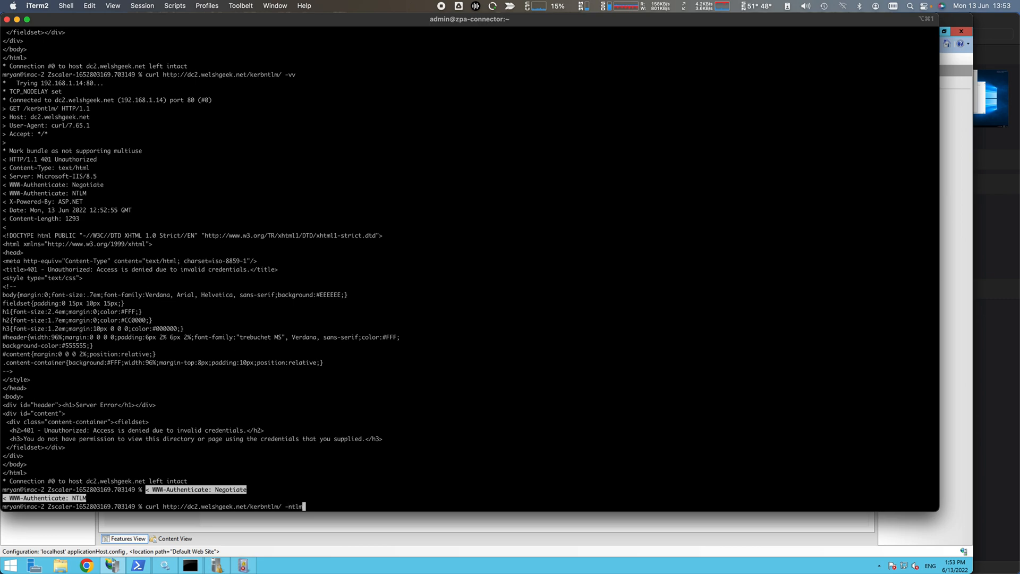
text(-u)
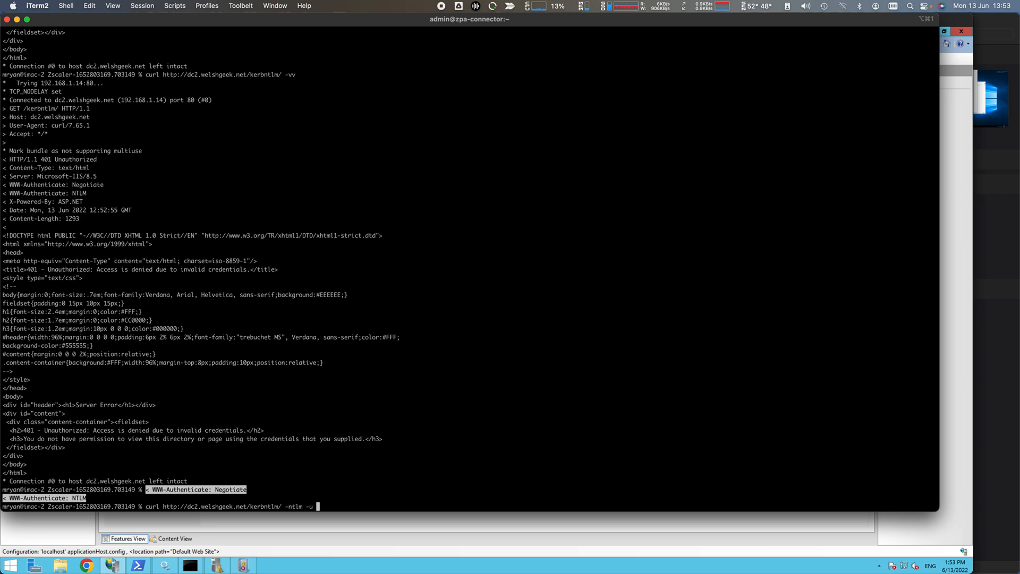
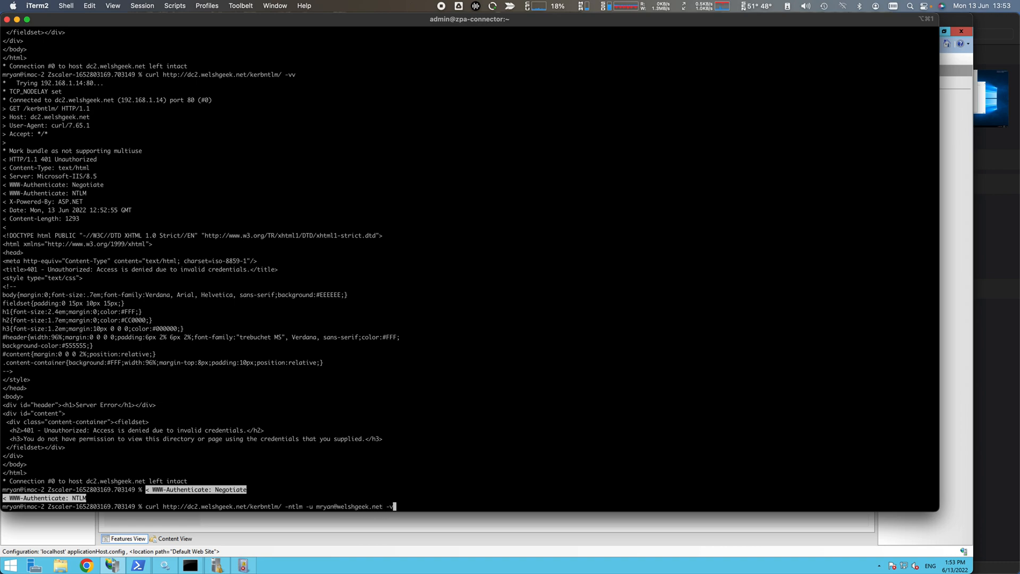
key(Return)
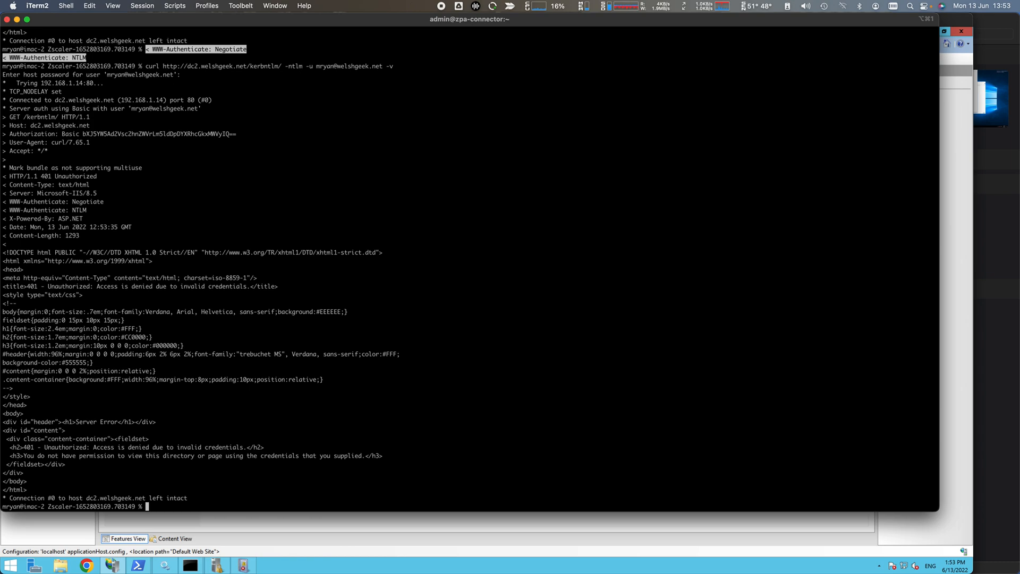
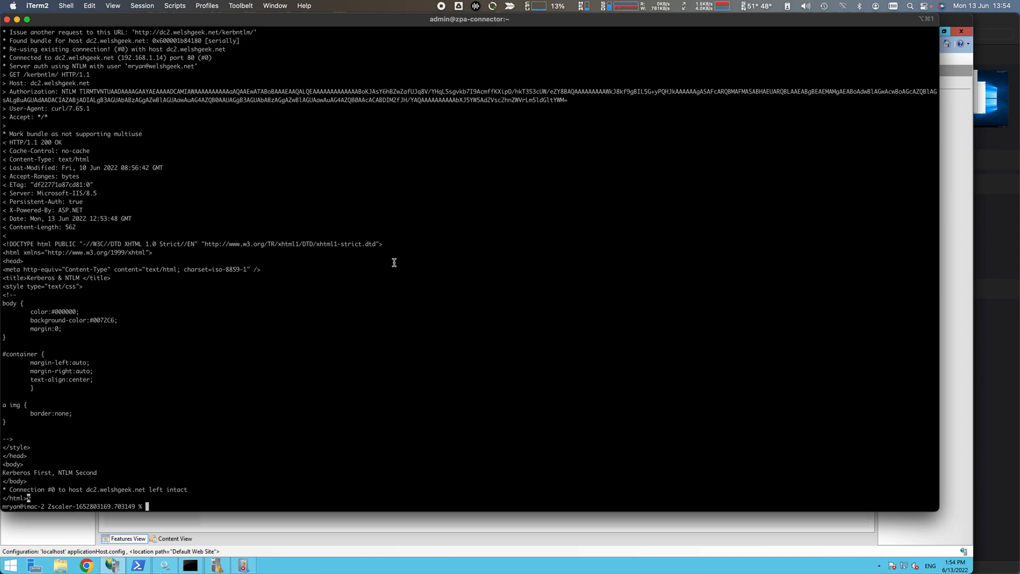
mouse_move(452, 284)
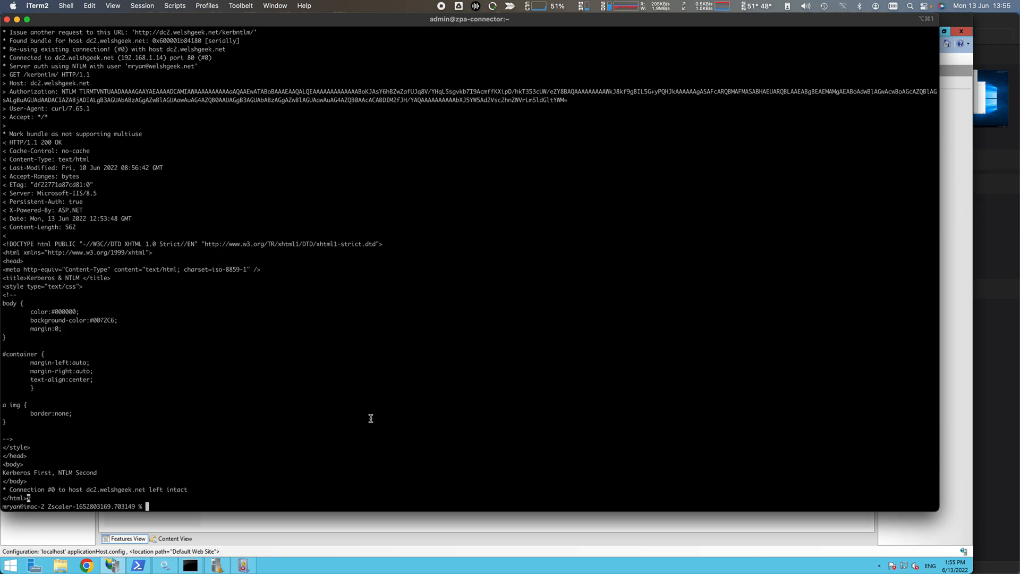
mouse_move(372, 417)
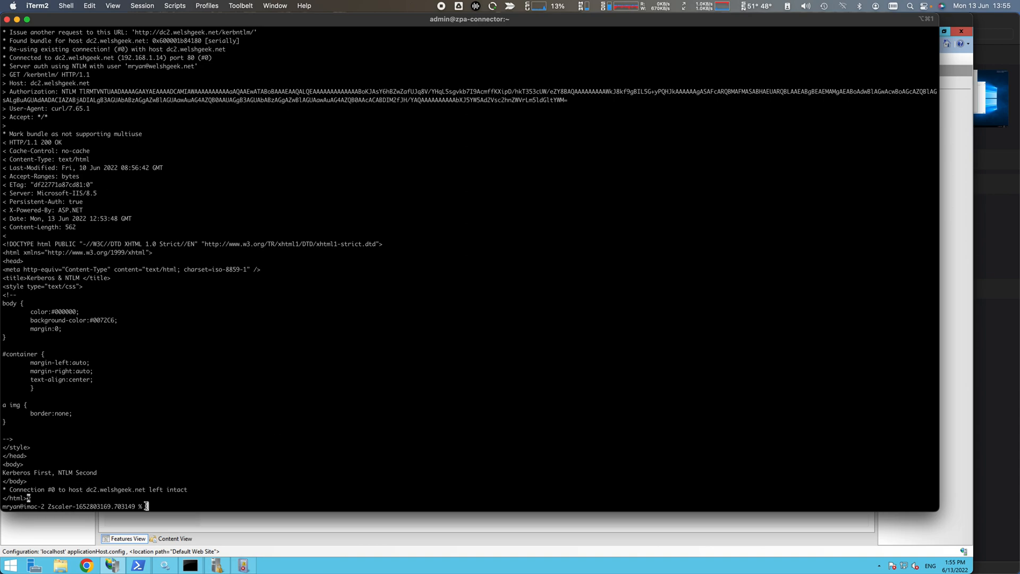
mouse_move(372, 428)
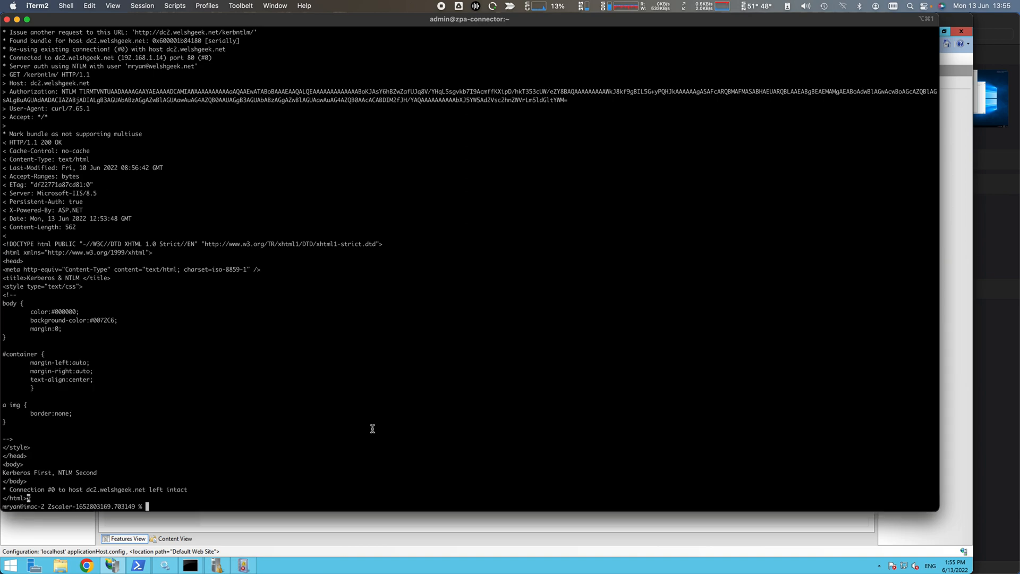
mouse_move(453, 332)
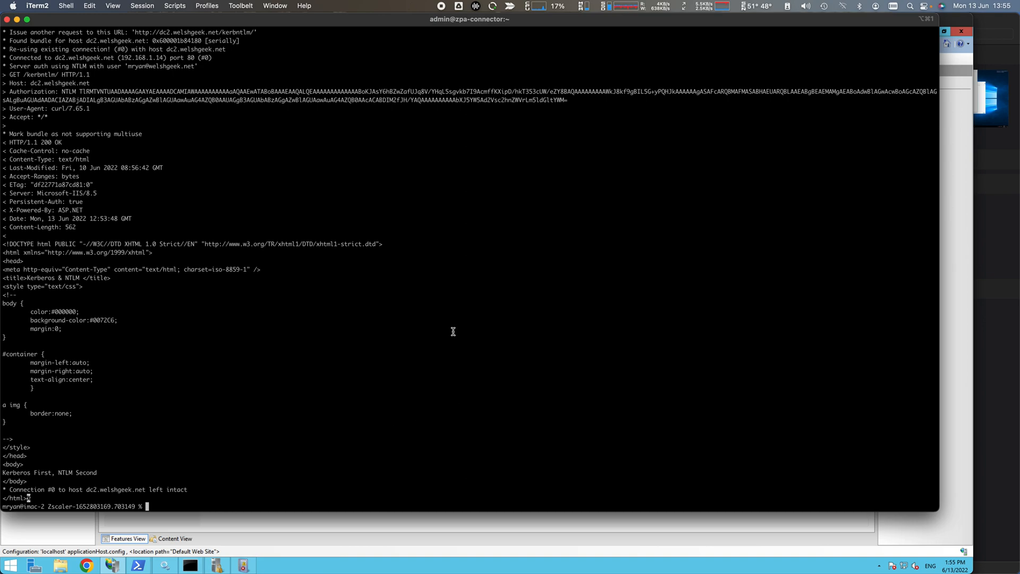
mouse_move(425, 103)
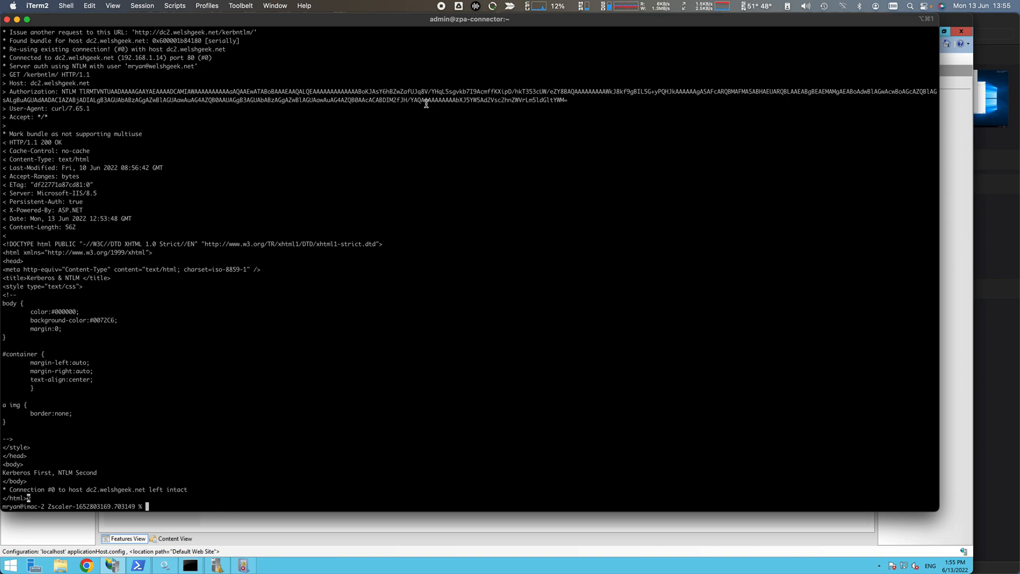